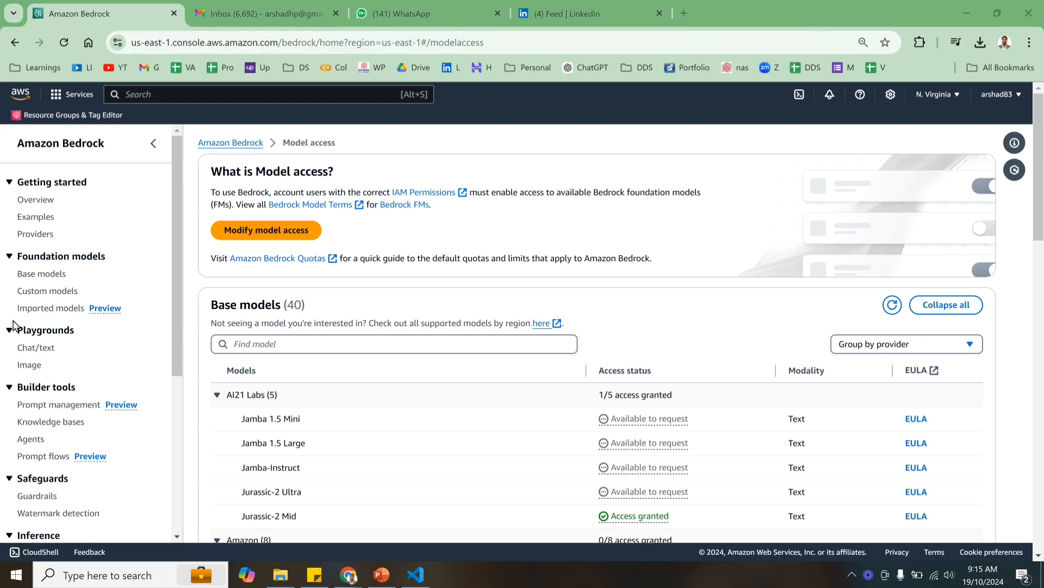
mouse_move(23, 383)
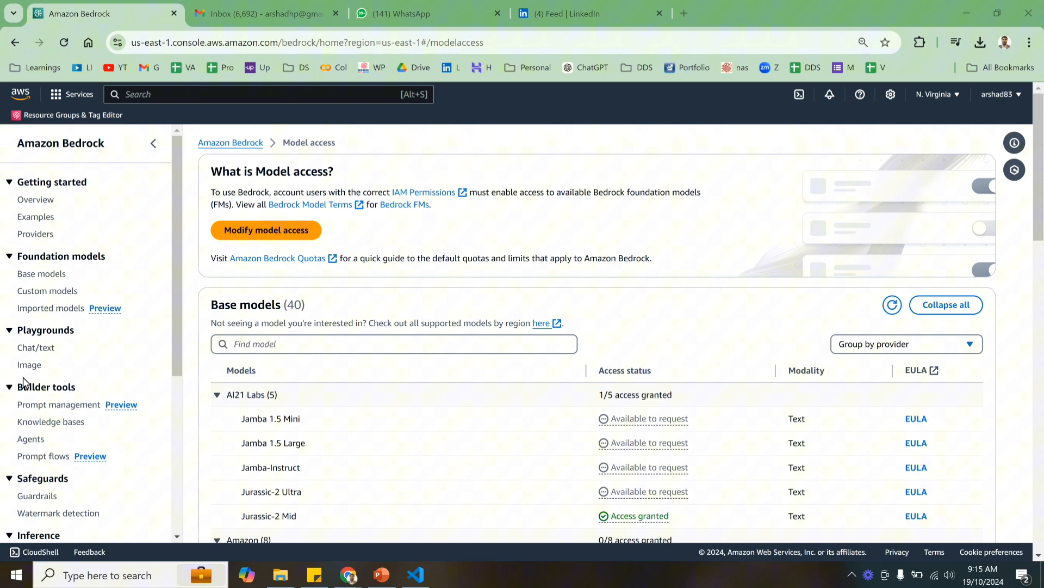
mouse_move(46, 145)
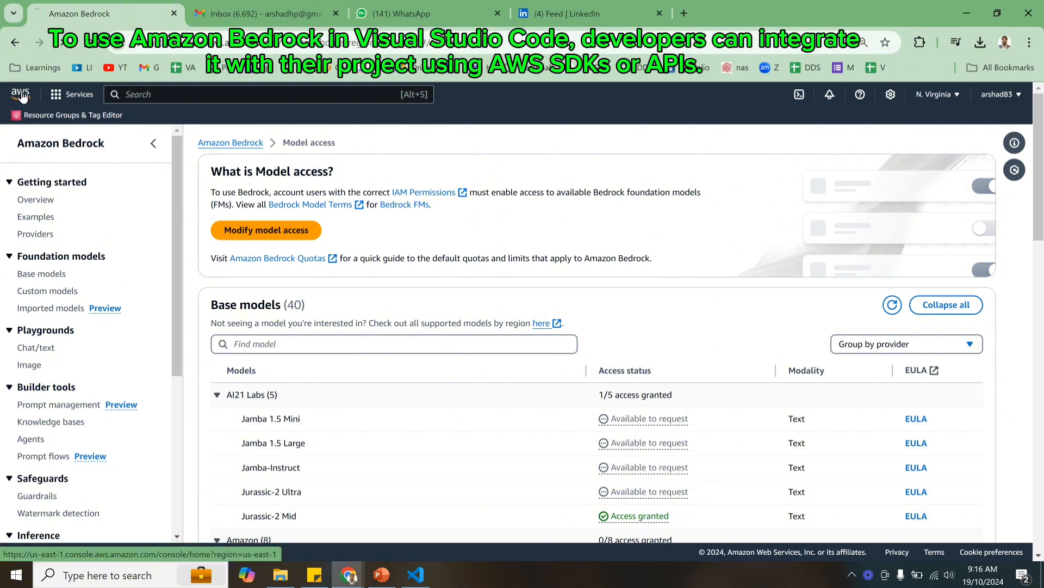
Go from the console home to the Amazon Bedrock model access page and collapse the provider groups.
left_click(20, 93)
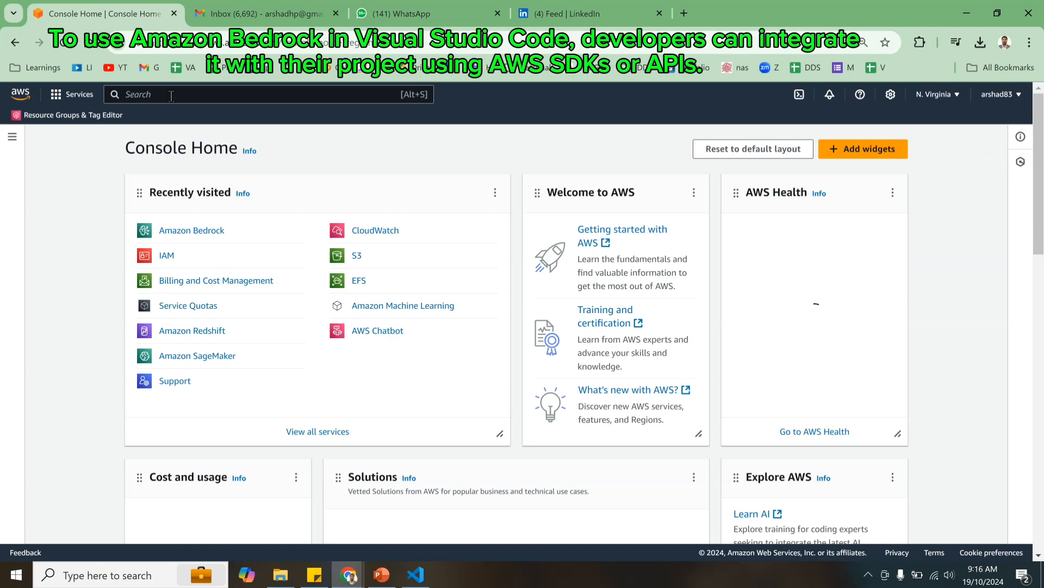
left_click(191, 230)
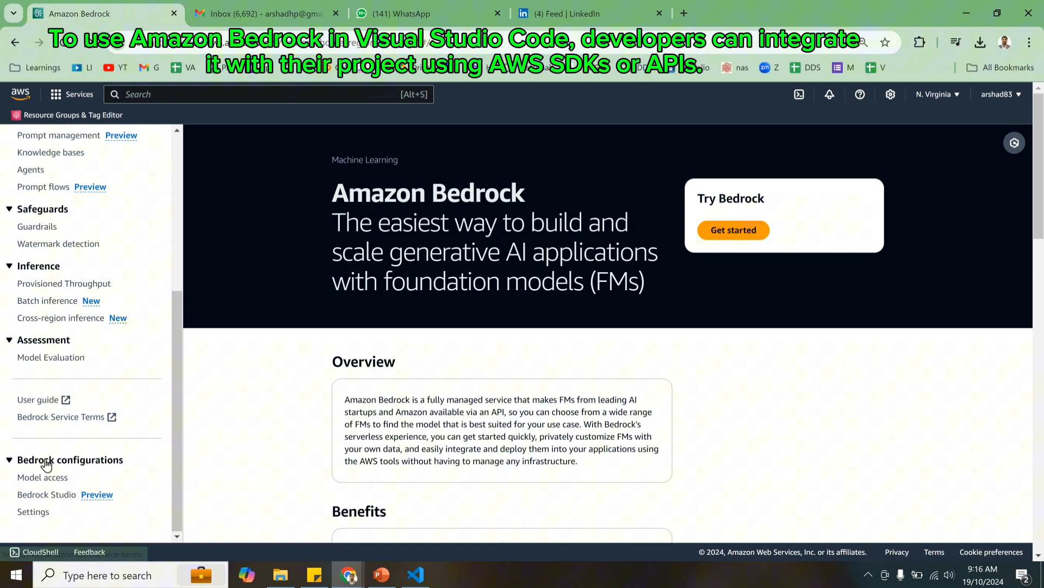
left_click(43, 477)
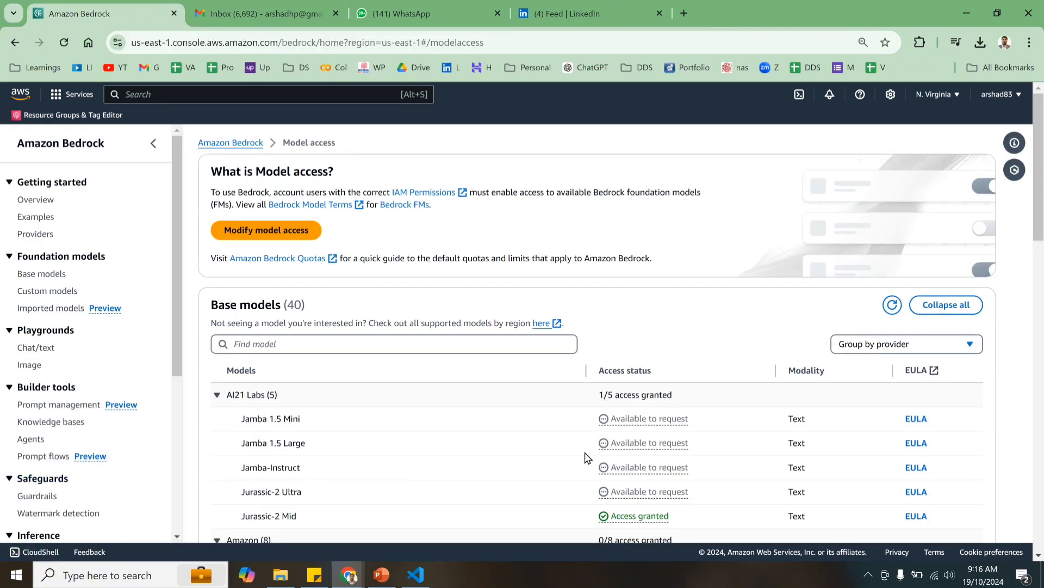
mouse_move(267, 395)
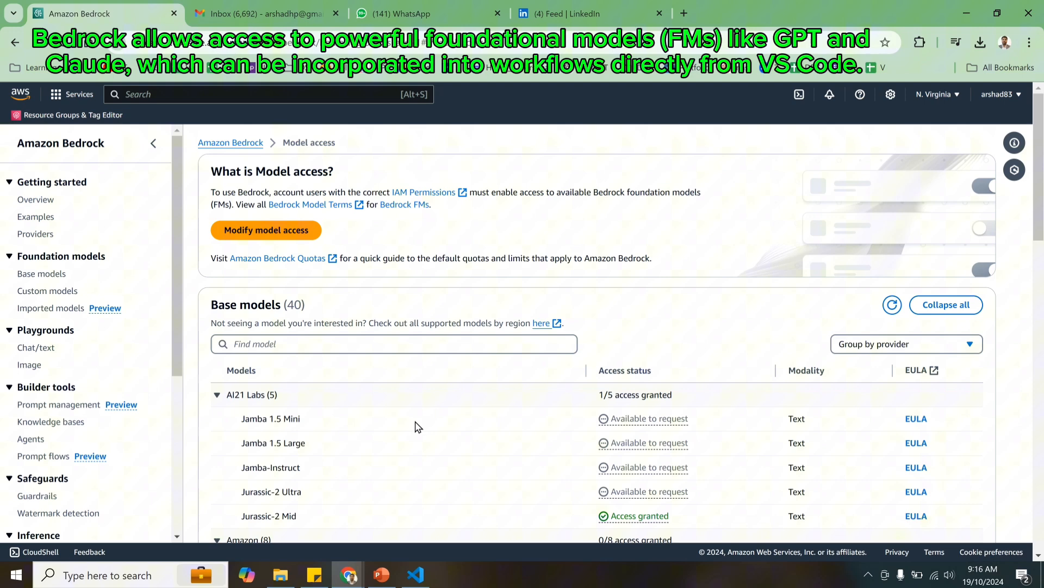
scroll("down", 3)
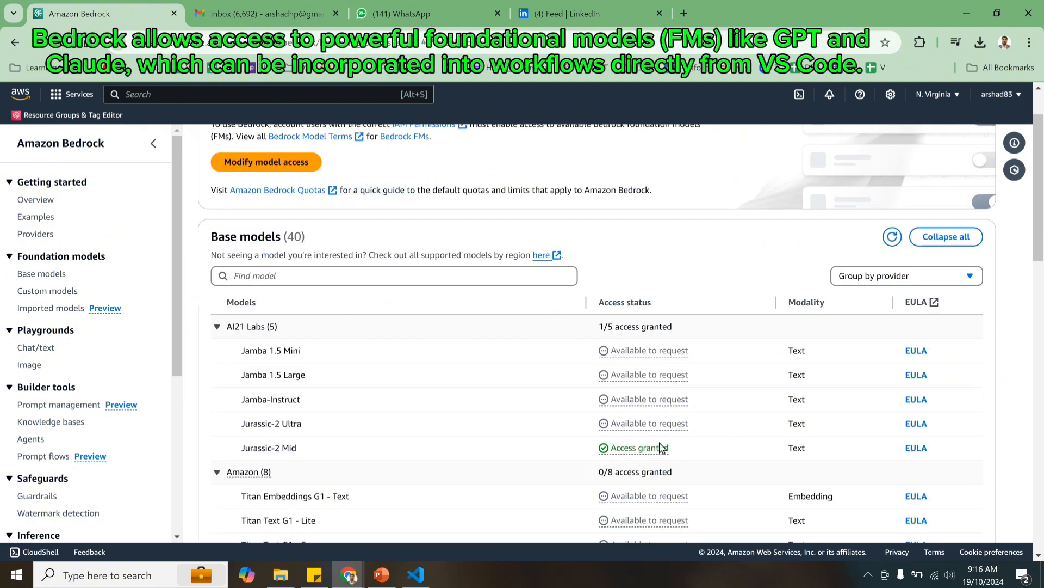
mouse_move(656, 462)
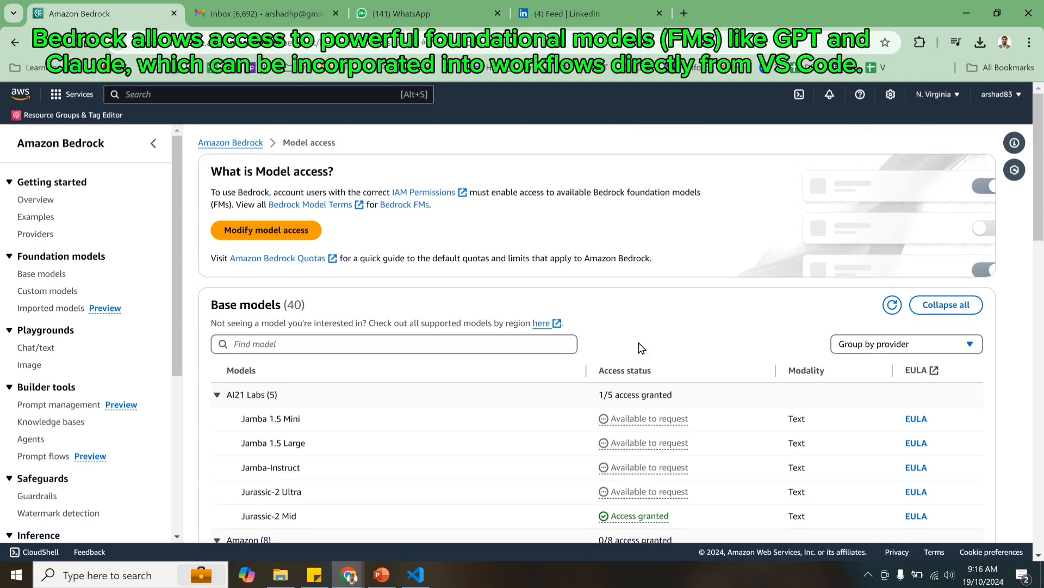
scroll("down", 3)
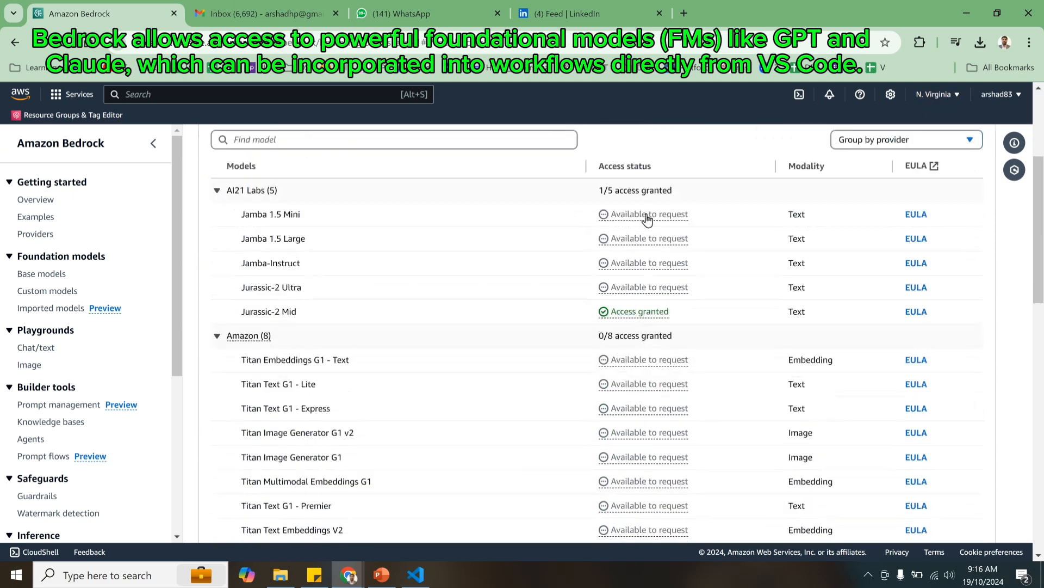
mouse_move(649, 332)
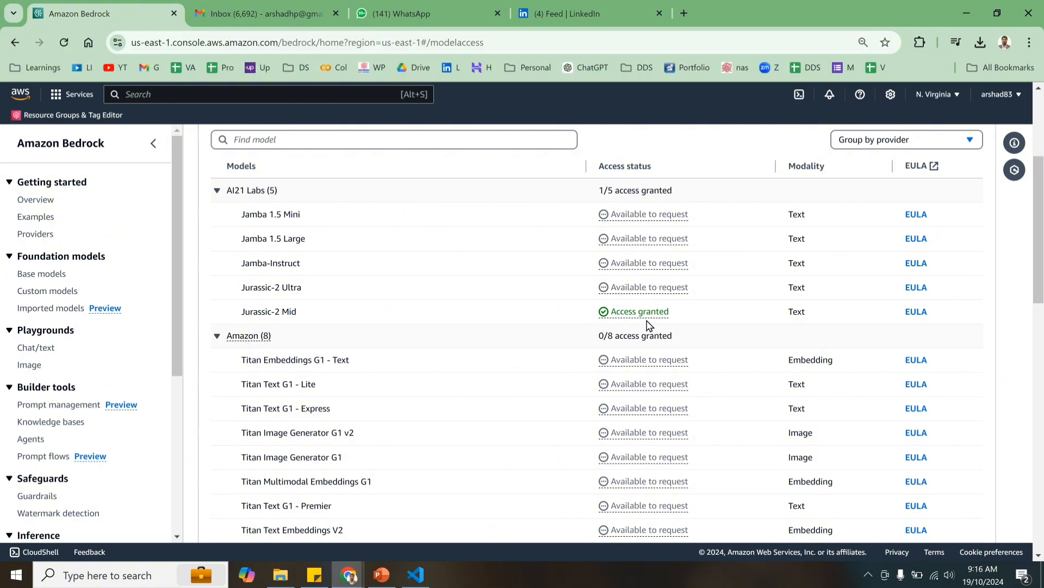
mouse_move(650, 317)
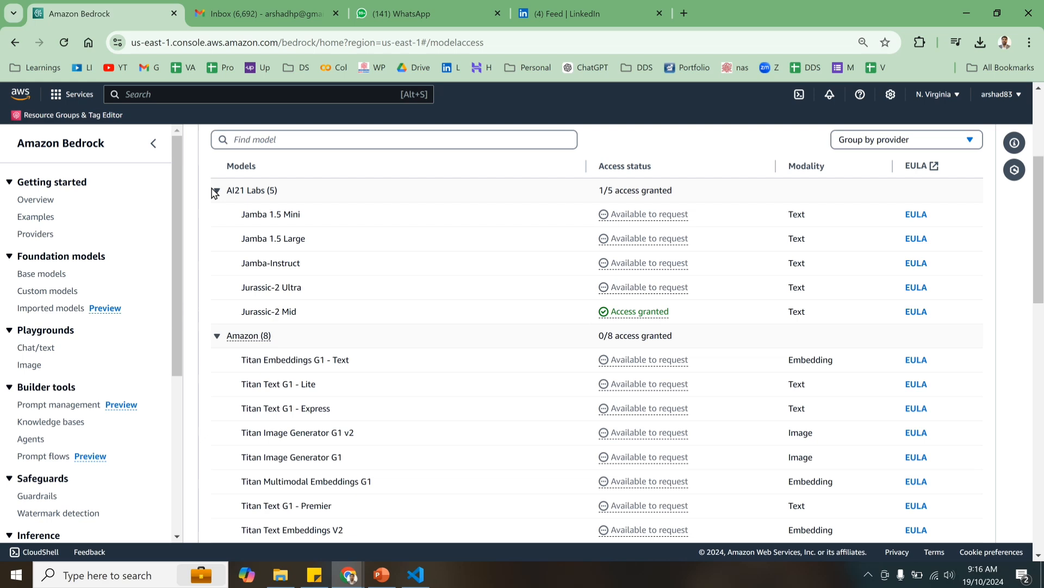
left_click(215, 191)
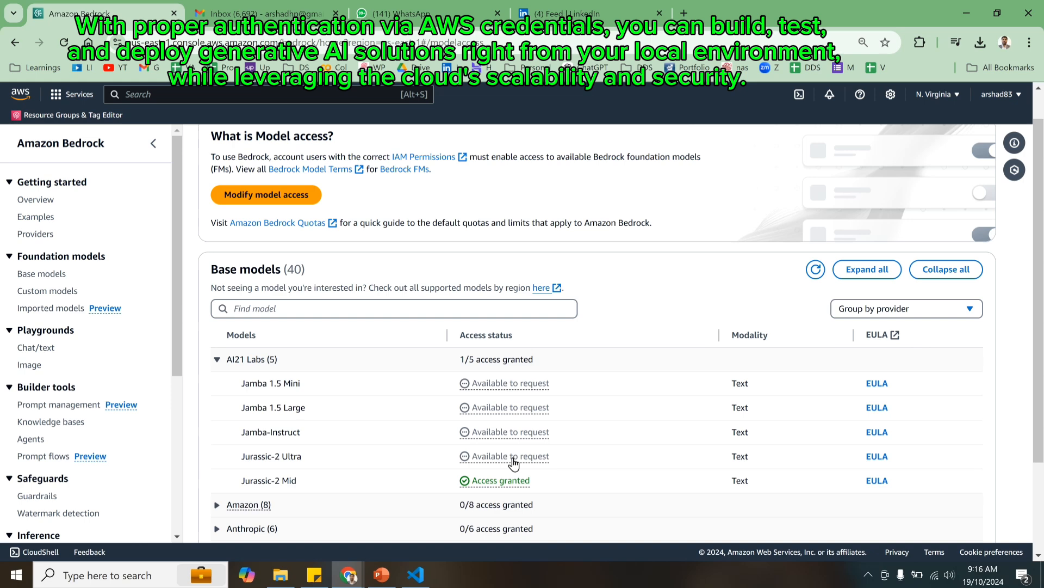
Request and submit access to the Jurassic-2 Ultra model.
left_click(510, 456)
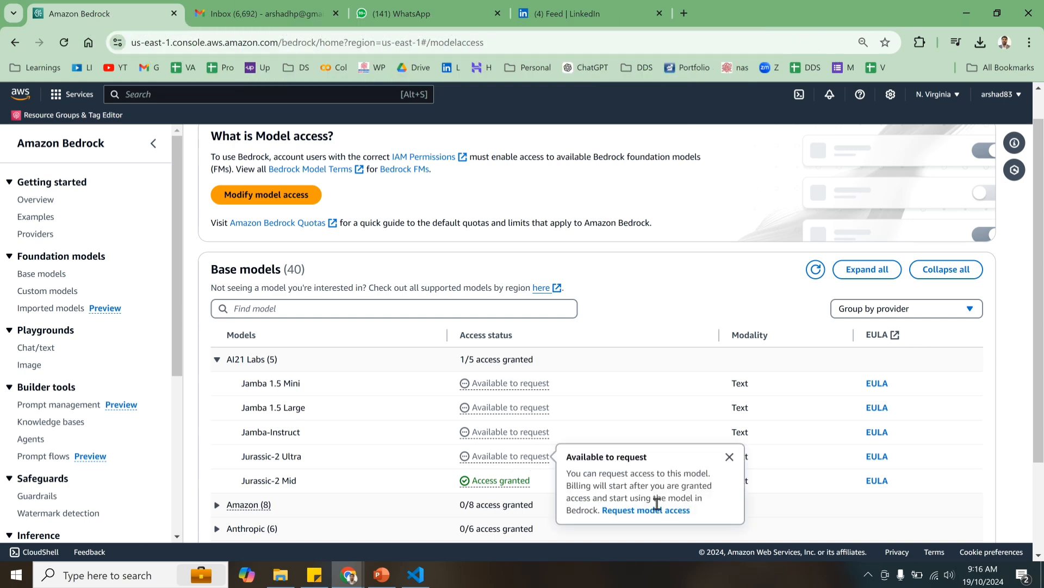
left_click(266, 195)
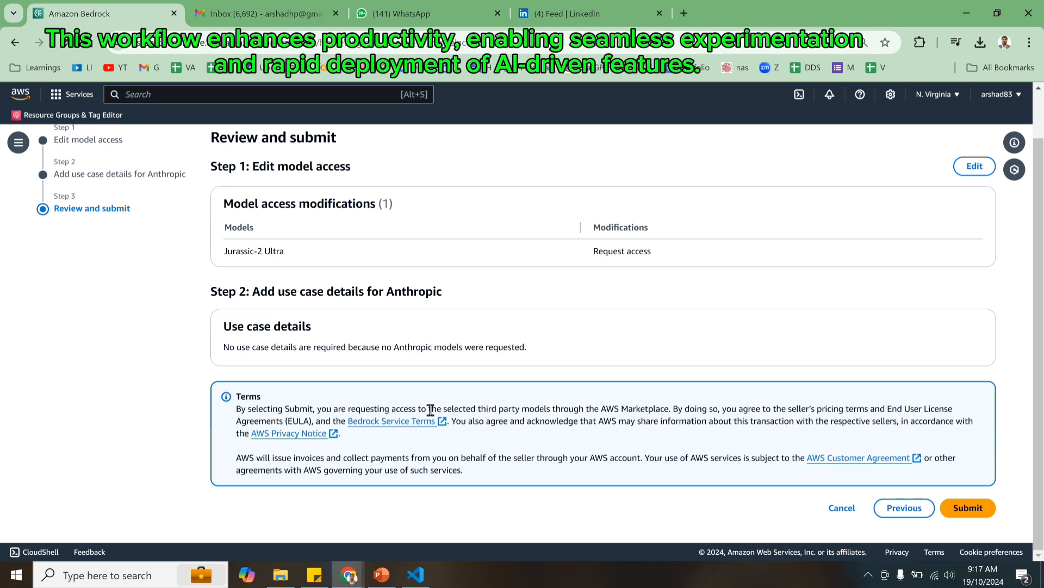
left_click(968, 507)
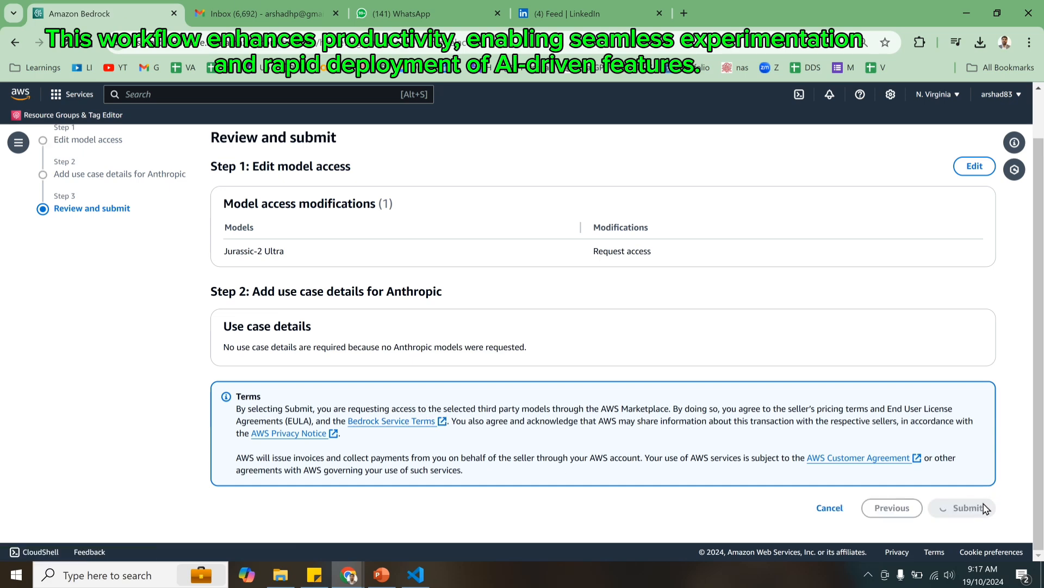
left_click(968, 508)
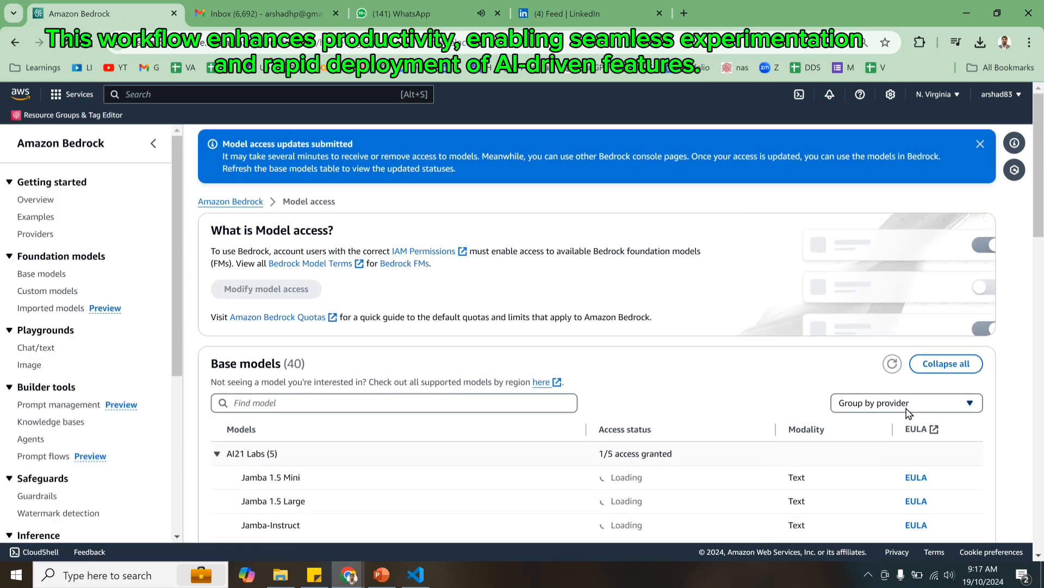
scroll("down", 3)
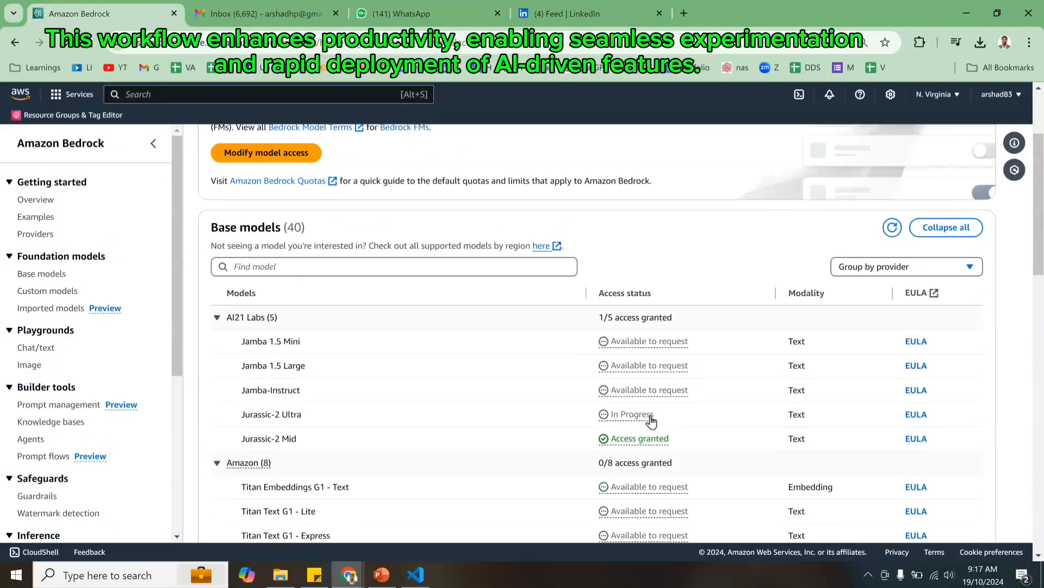
mouse_move(34, 126)
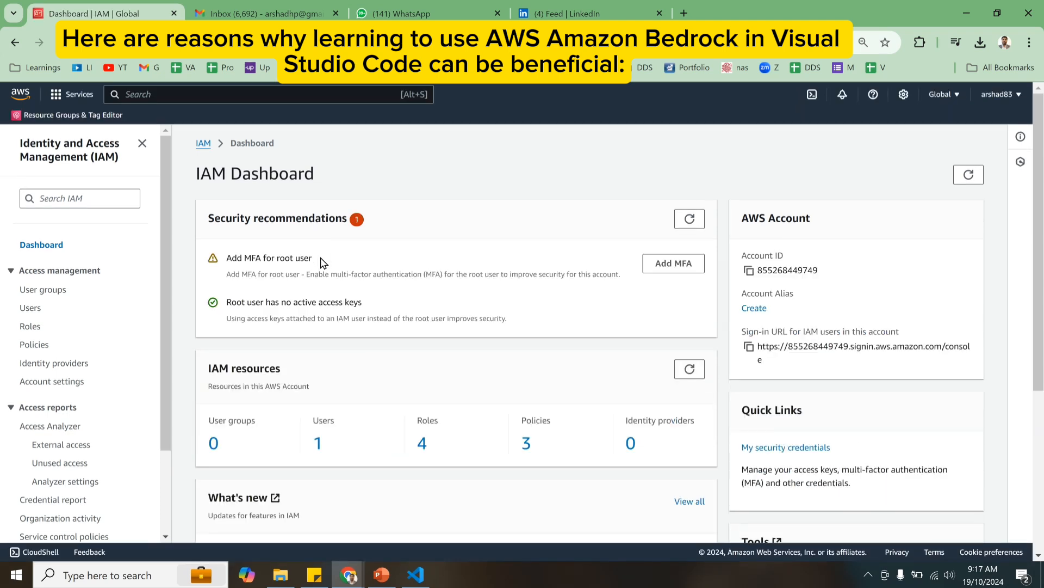
Open Users under IAM Access management to list the account's users.
left_click(30, 307)
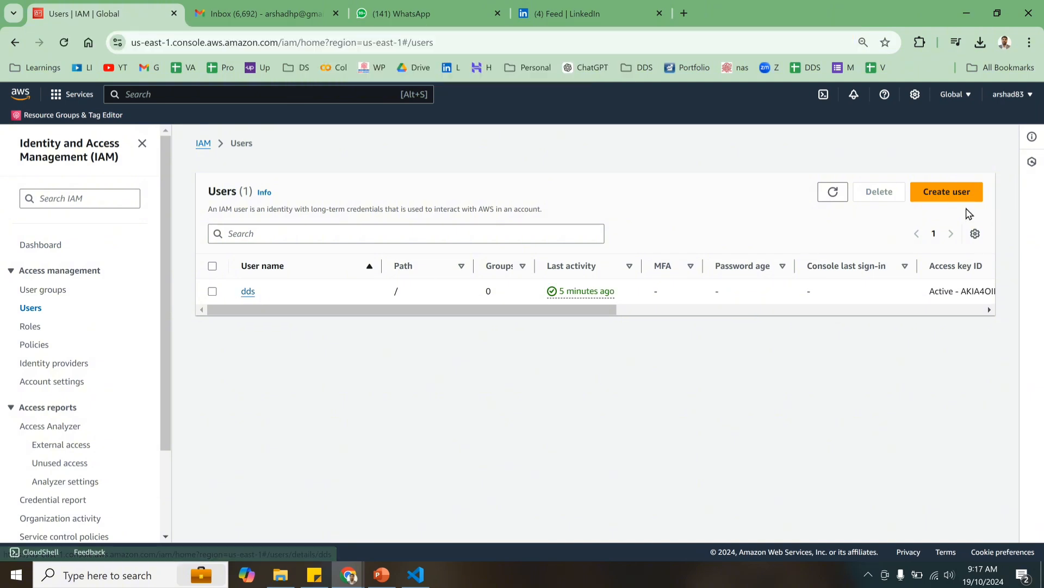
Create IAM user 'test' with AdministratorAccess attached directly, then view its details.
left_click(946, 192)
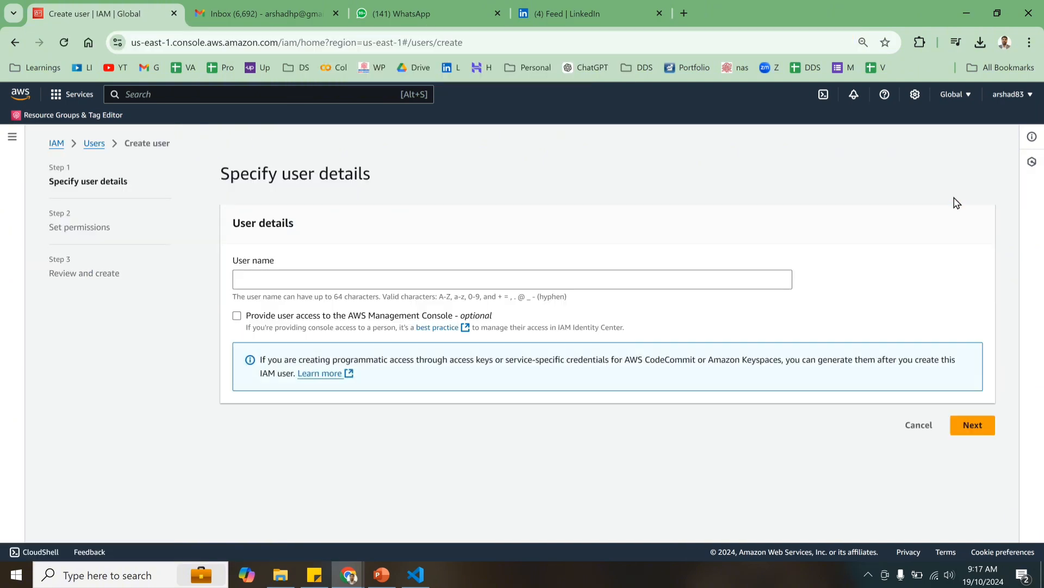
type("test")
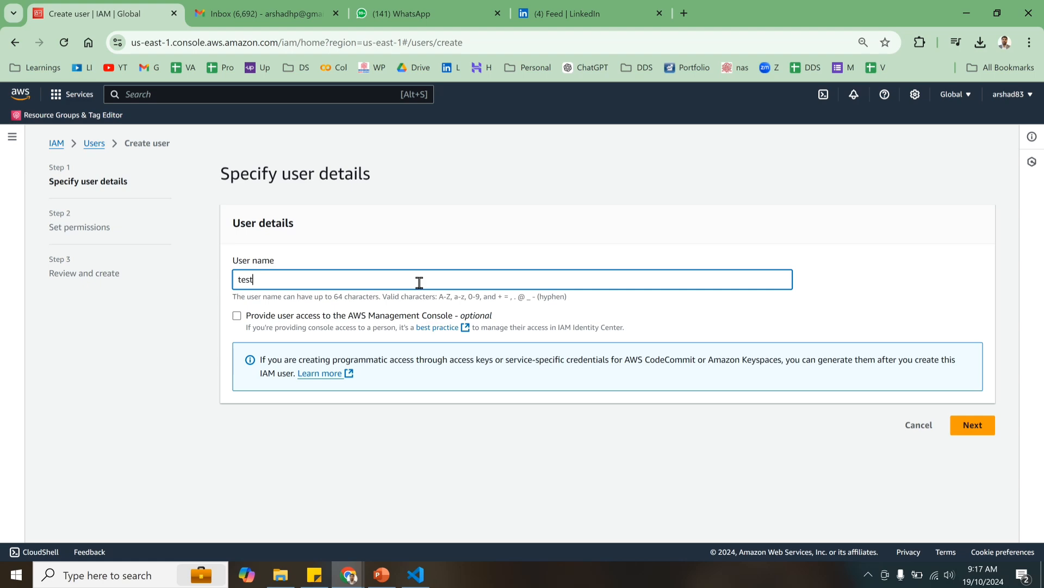
left_click(973, 424)
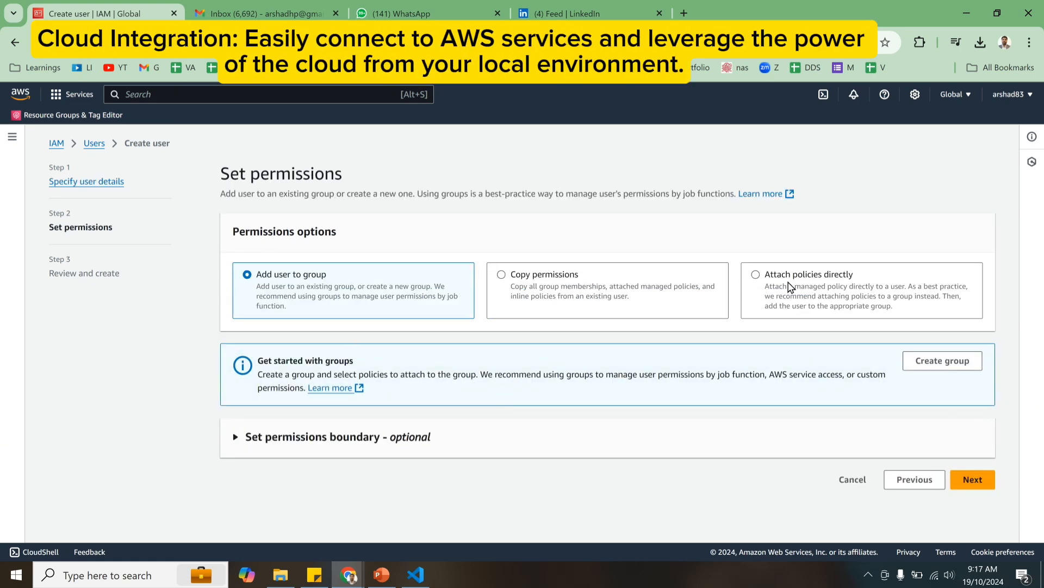
left_click(755, 274)
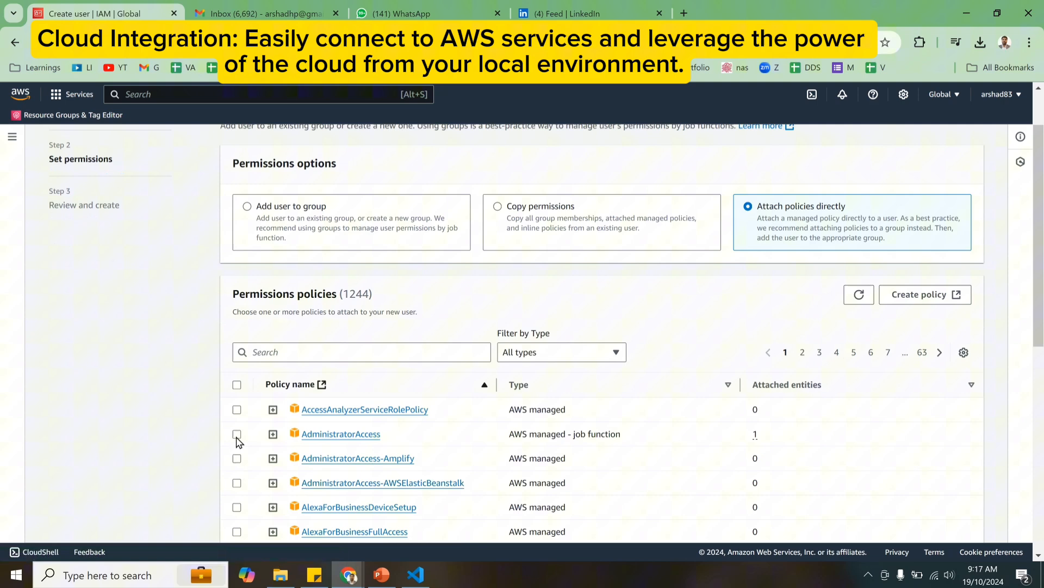
left_click(237, 434)
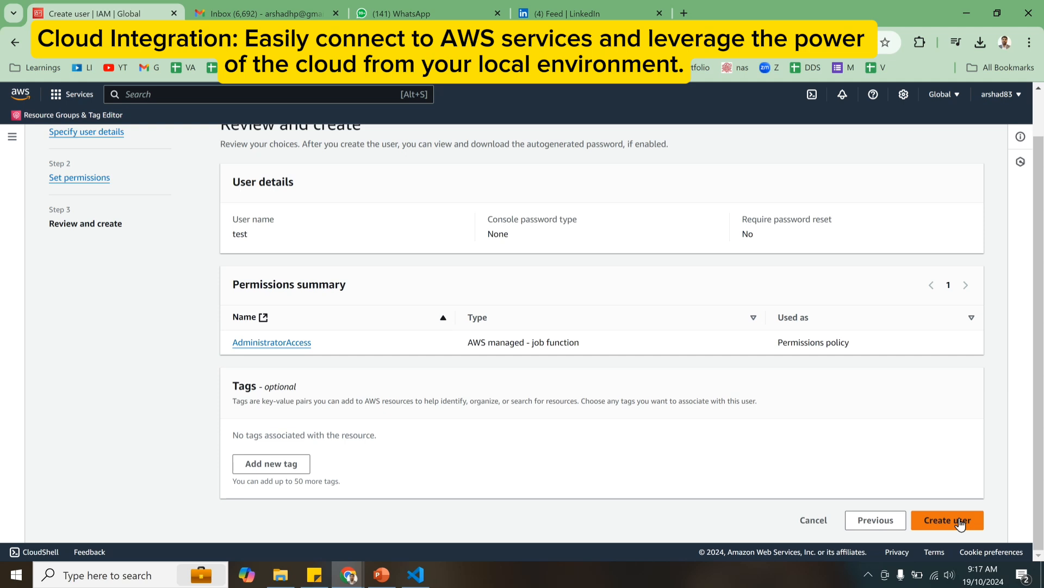
left_click(960, 520)
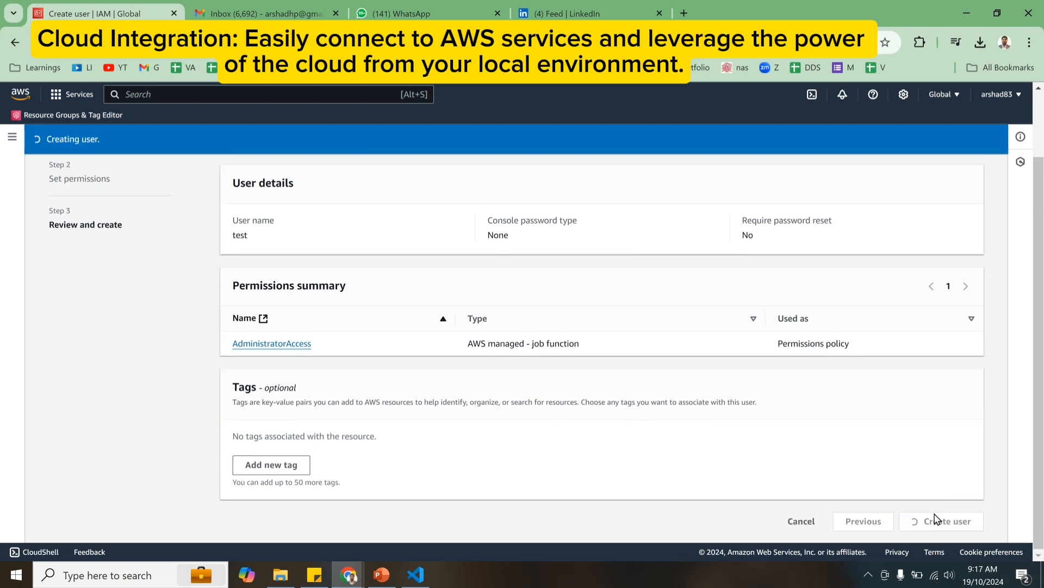
left_click(949, 521)
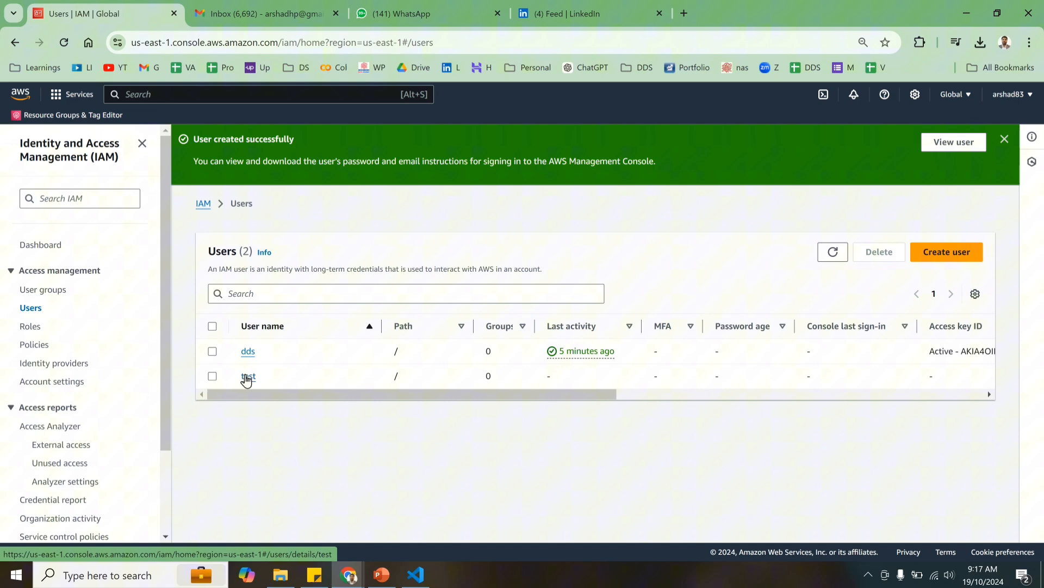
left_click(248, 376)
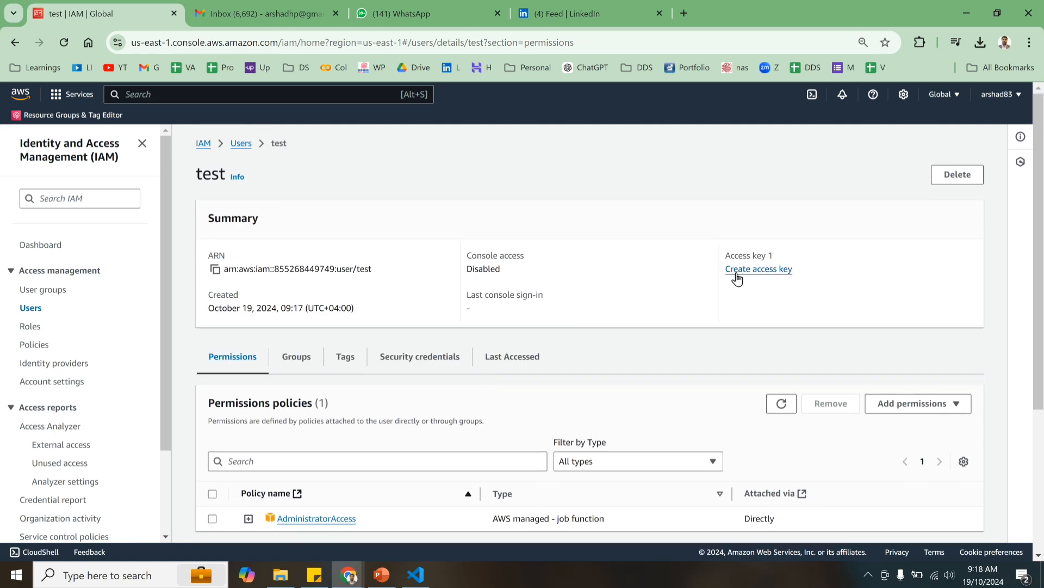
Create a Command Line Interface access key tagged 'test' and download its .csv file.
left_click(758, 269)
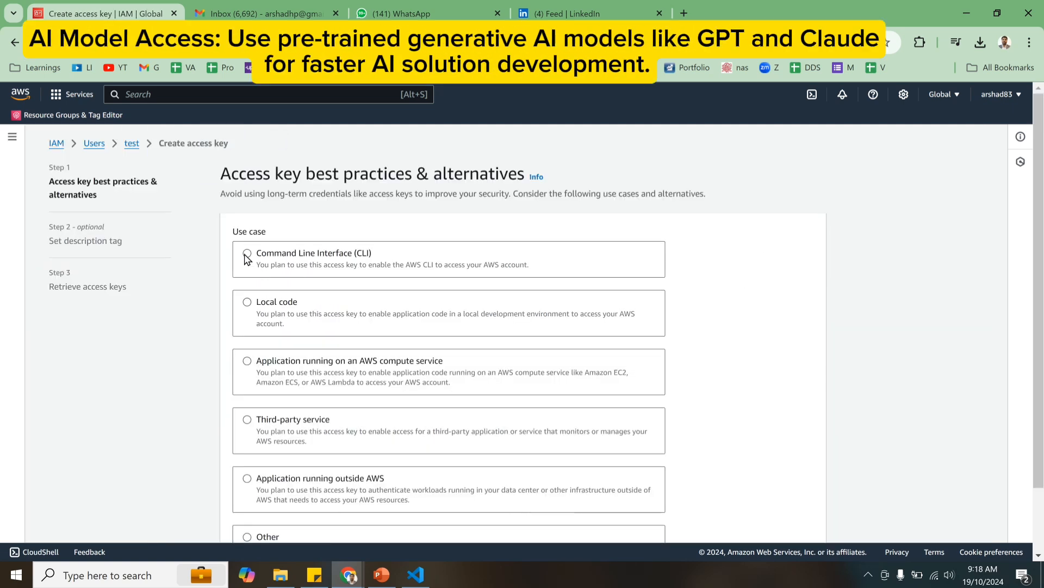
left_click(247, 253)
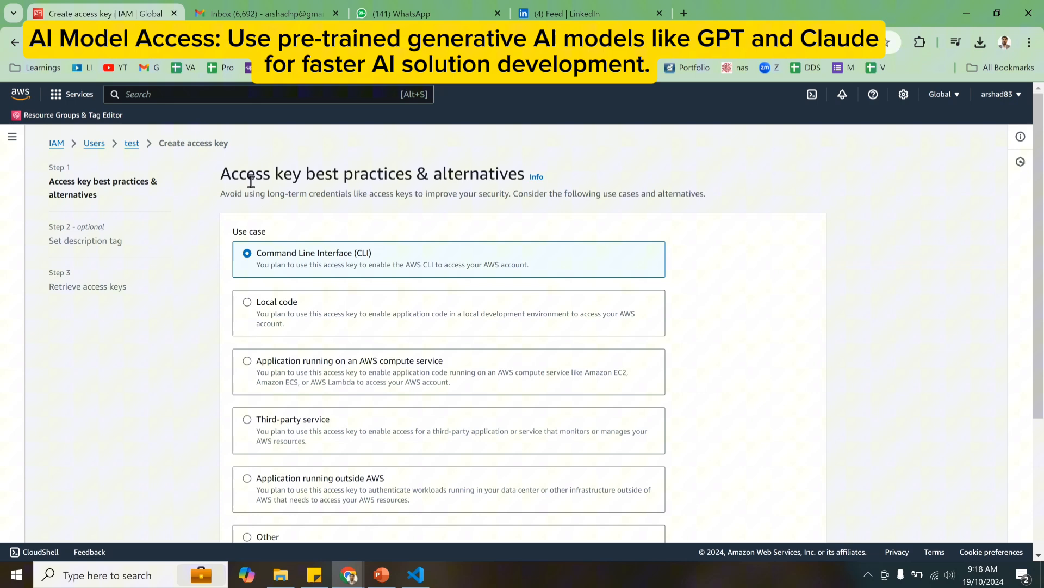
scroll("down", 3)
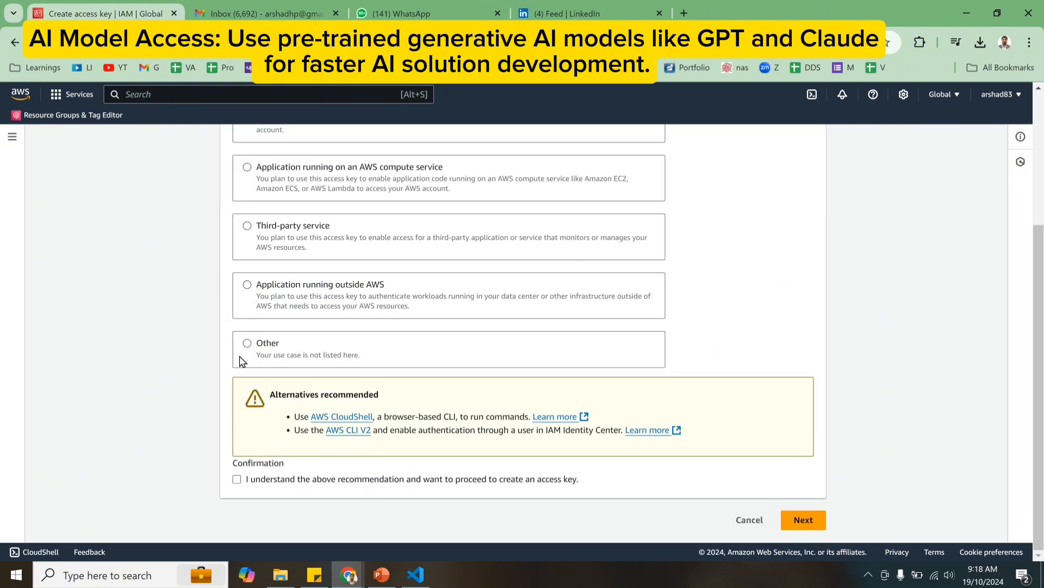
left_click(236, 479)
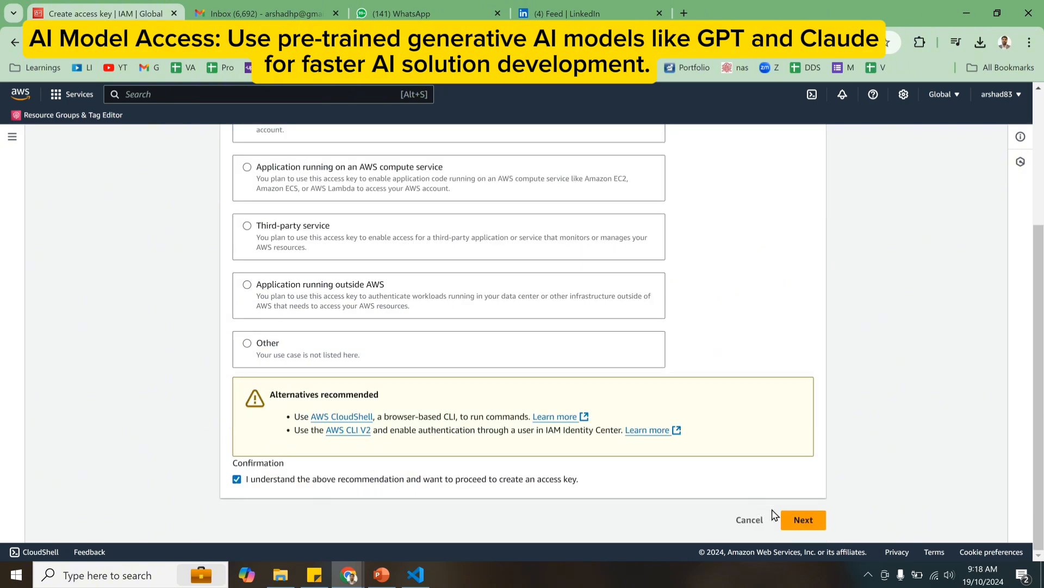
left_click(802, 519)
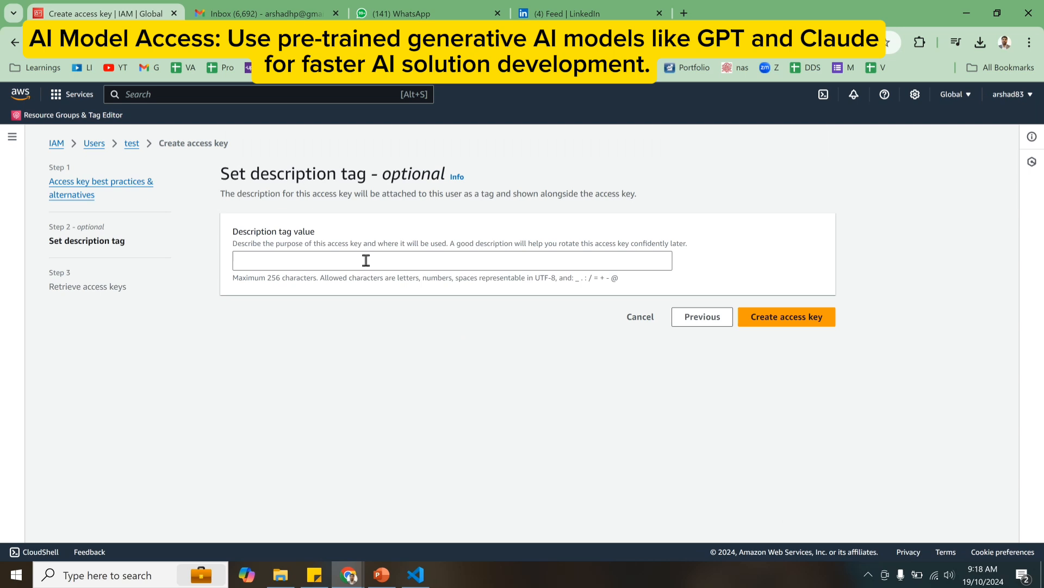
type("test")
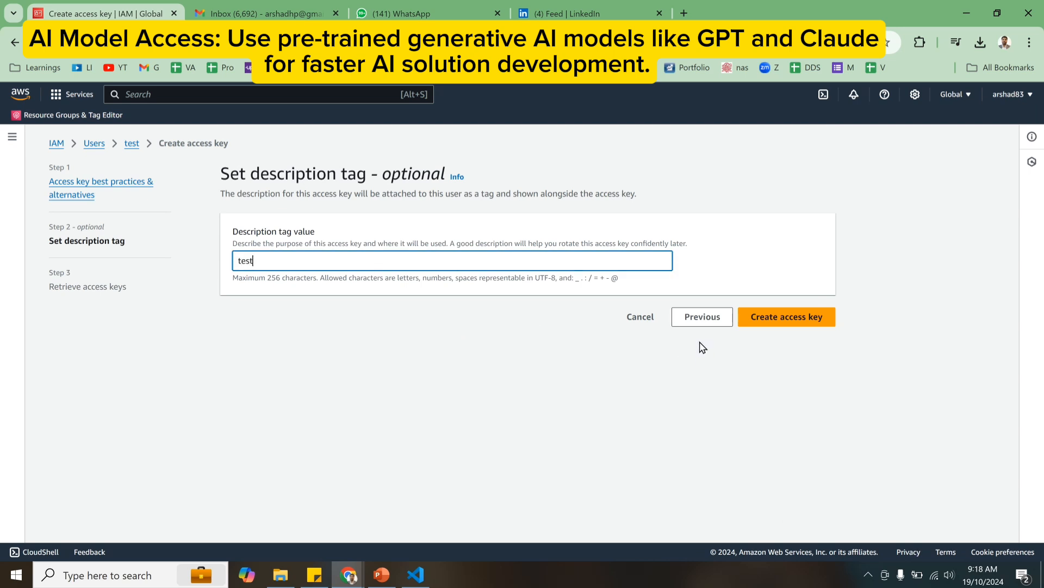
left_click(787, 316)
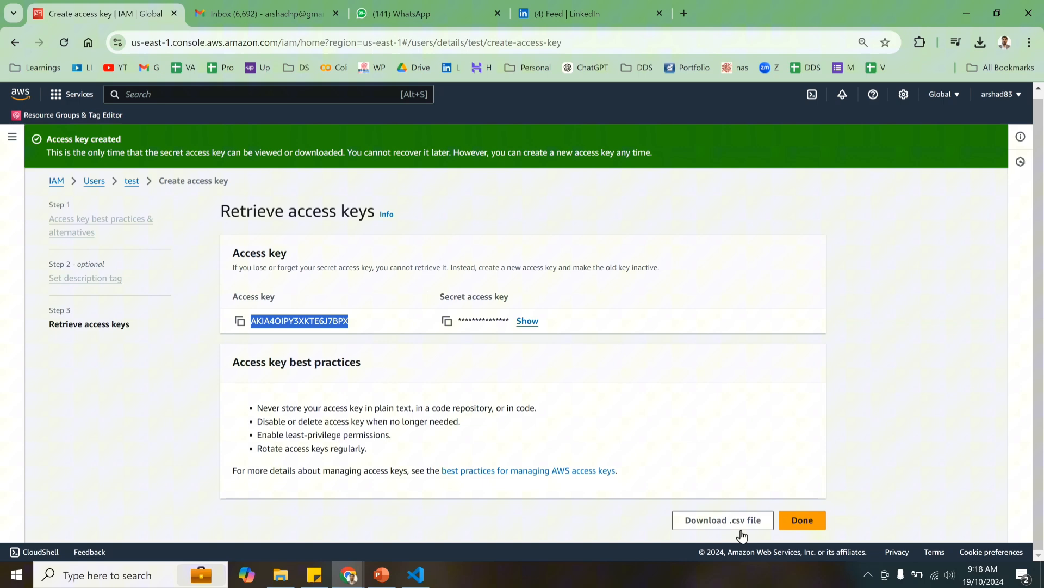
left_click(722, 520)
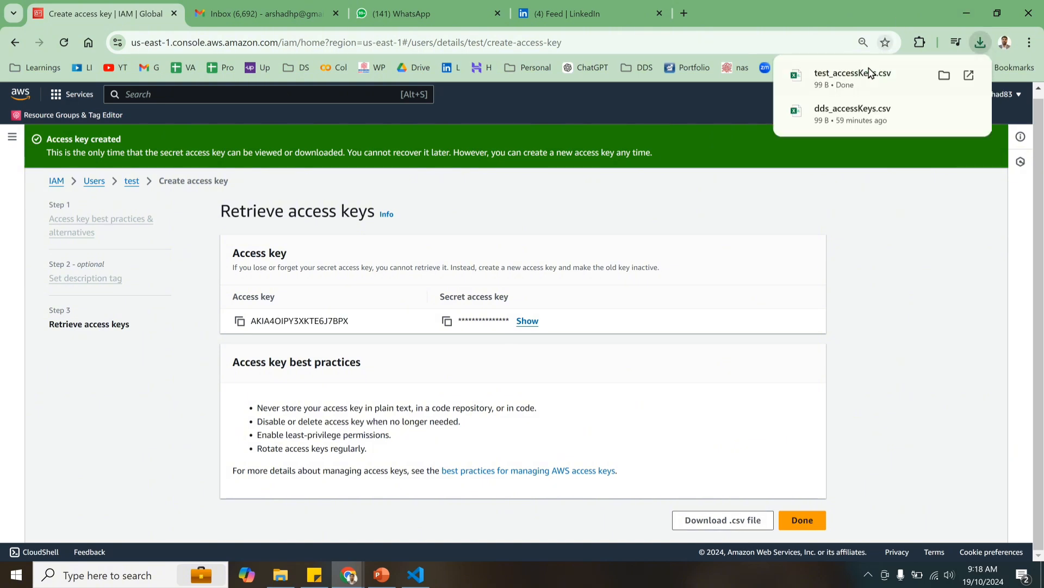
View the access key ID and secret key in test_accessKeys.csv, then return to VS Code.
left_click(853, 73)
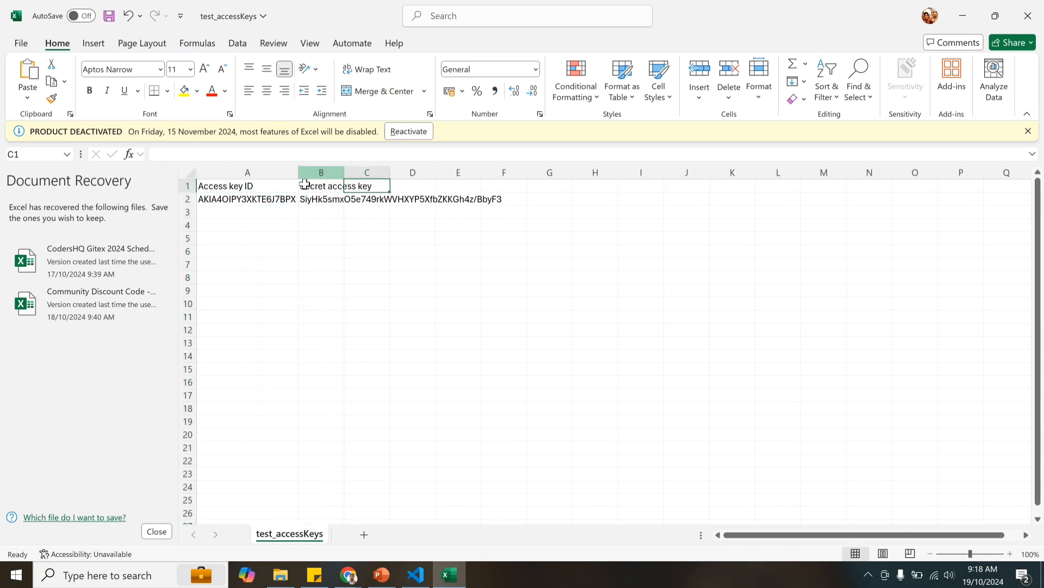
left_click(247, 198)
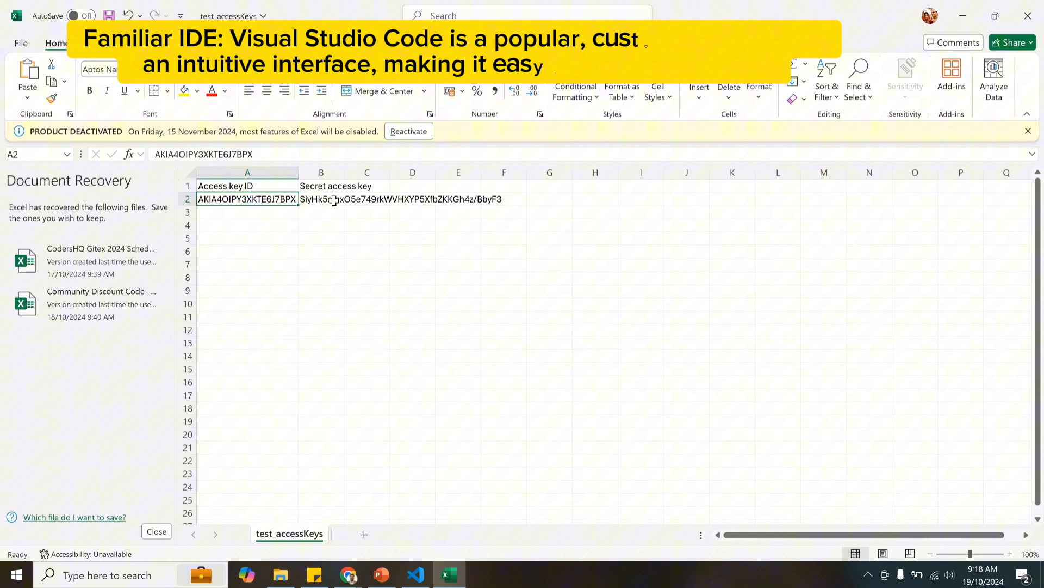
left_click(321, 199)
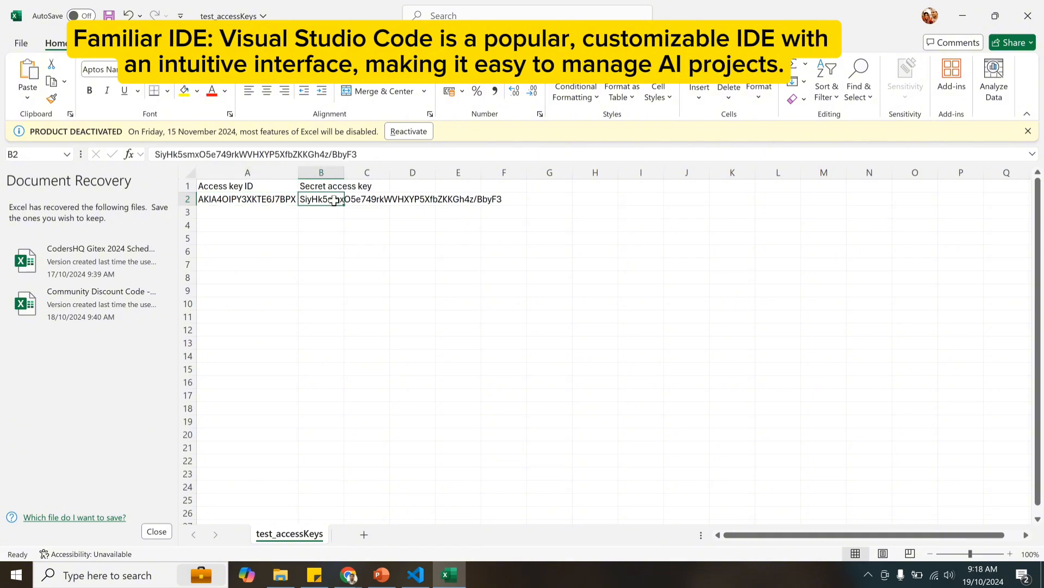
mouse_move(411, 574)
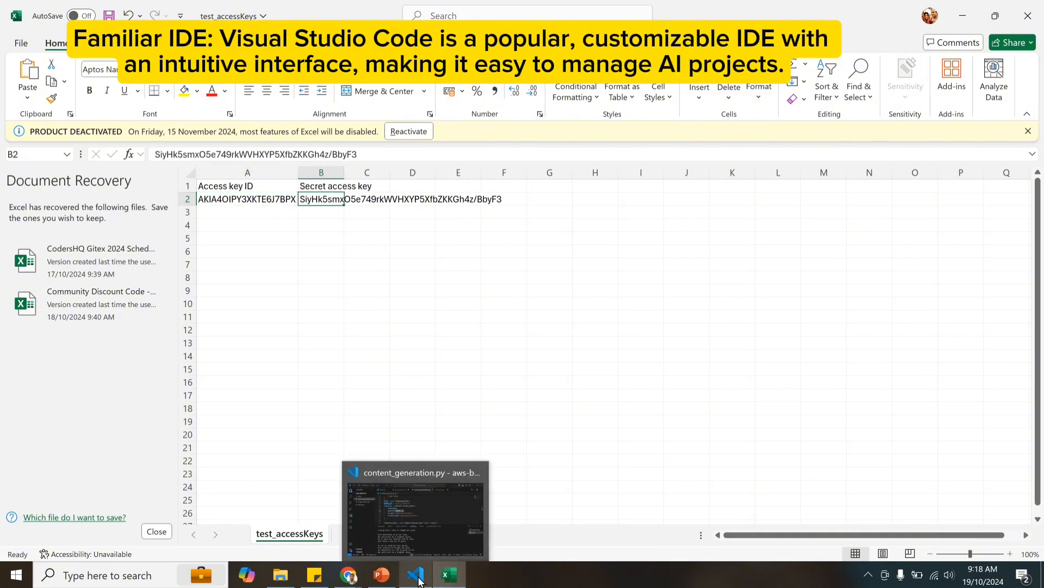
left_click(415, 575)
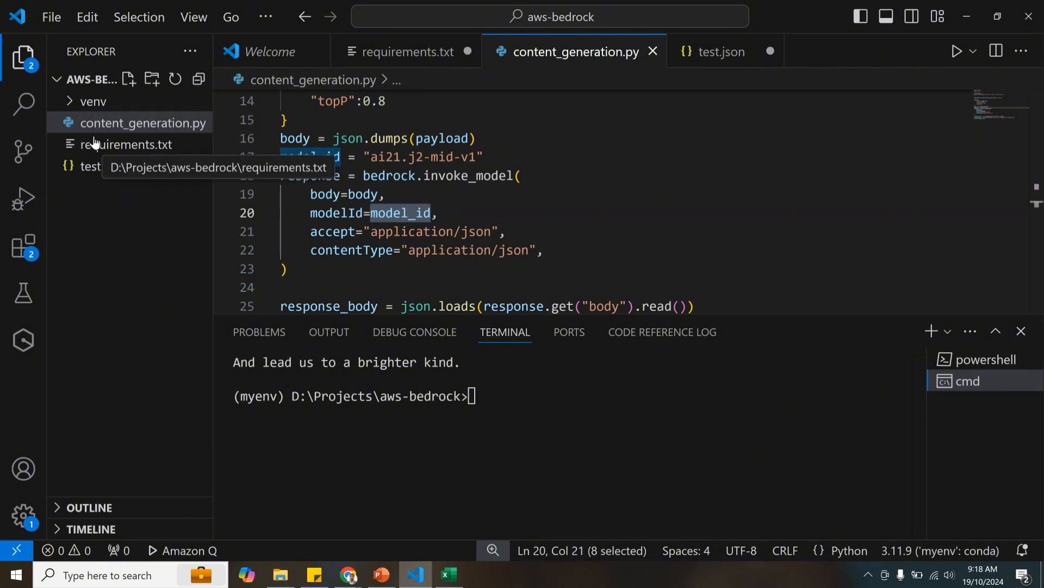
Open requirements.txt and highlight the awscli dependency listed beside boto3.
left_click(126, 144)
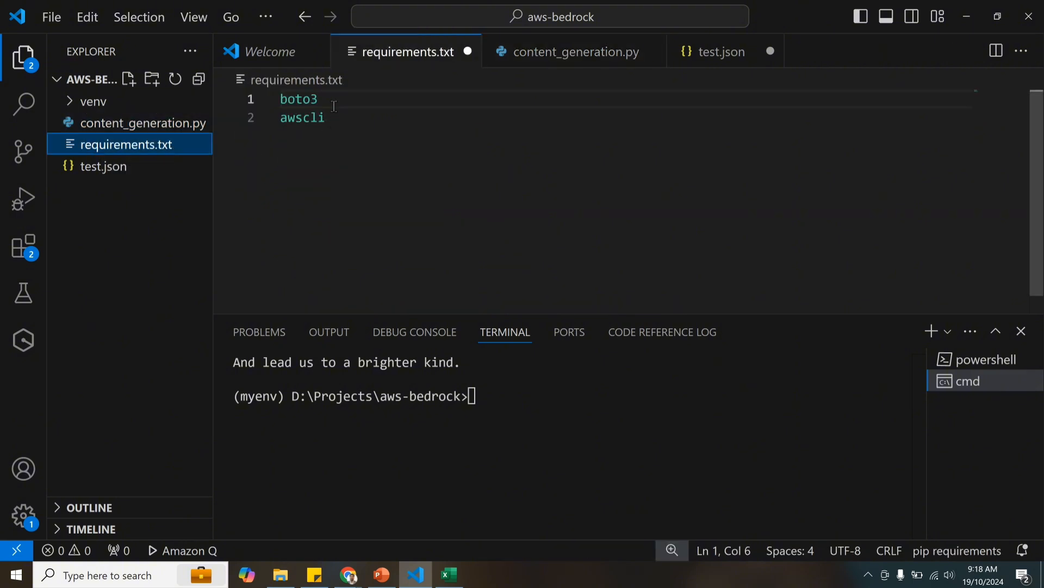
double_click(298, 99)
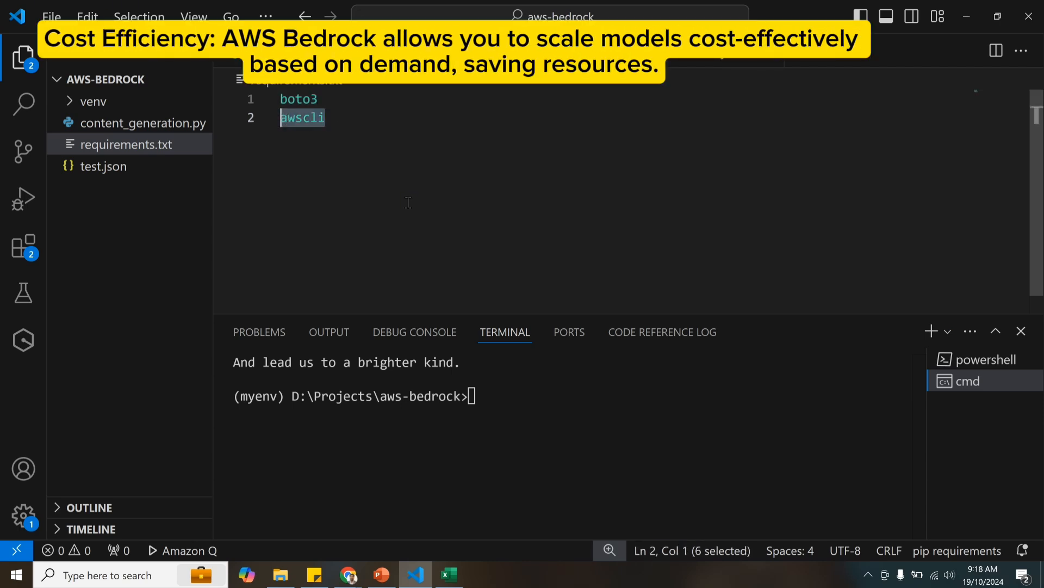
mouse_move(122, 125)
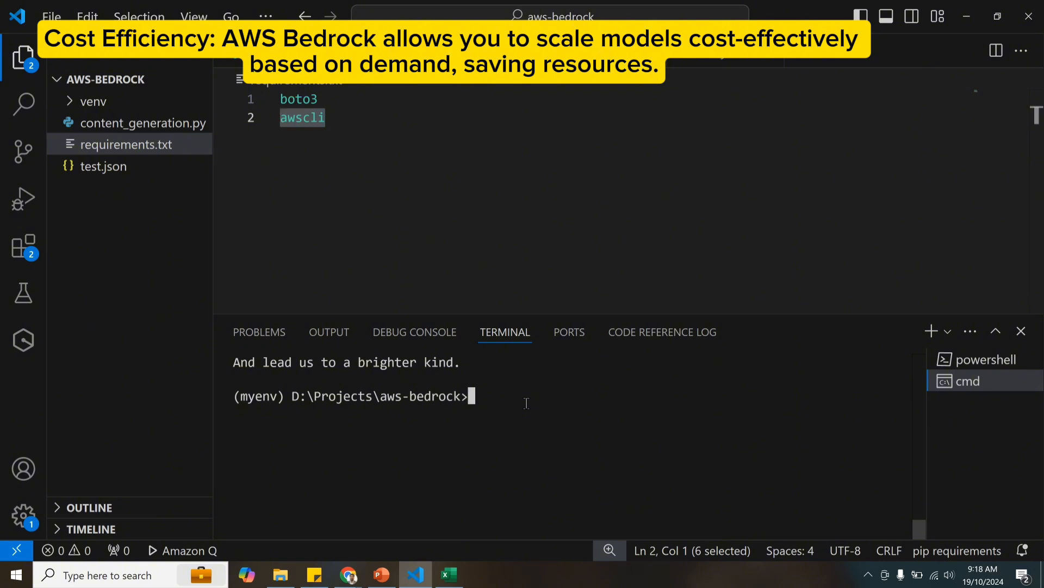
Run 'aws configure' in the VS Code terminal.
type("aws conf")
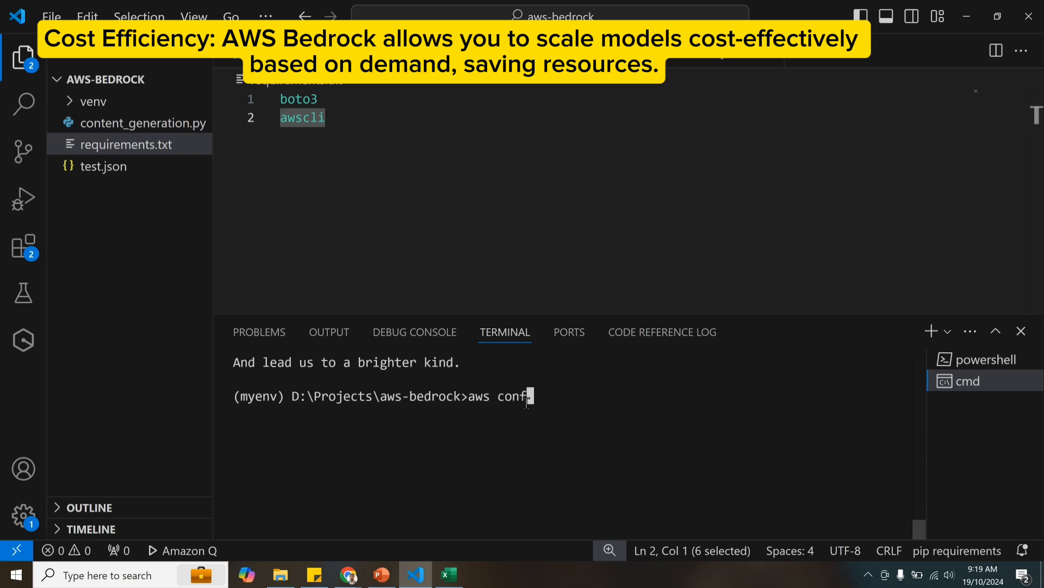
type("igure")
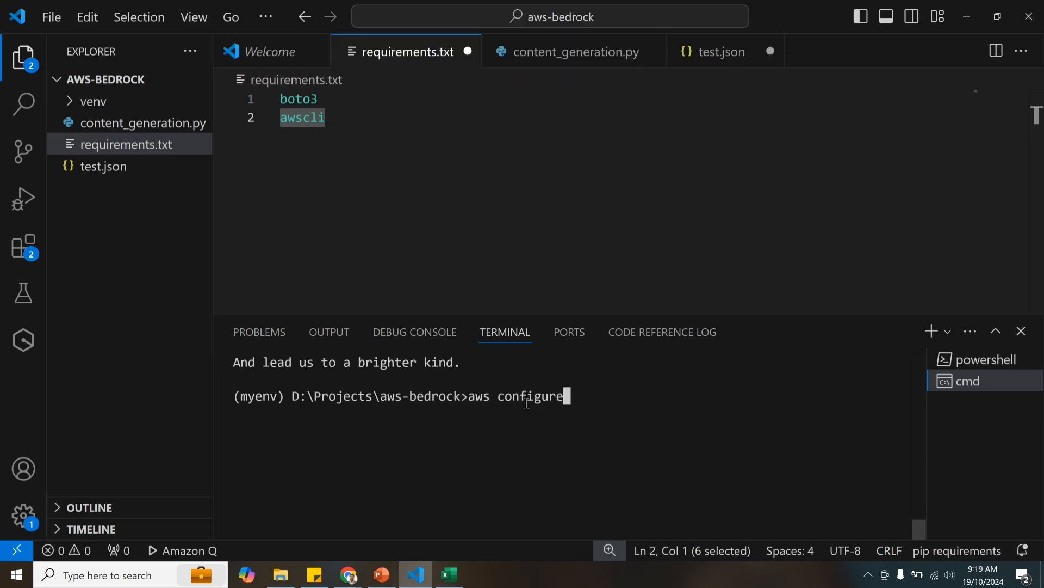
key("Enter")
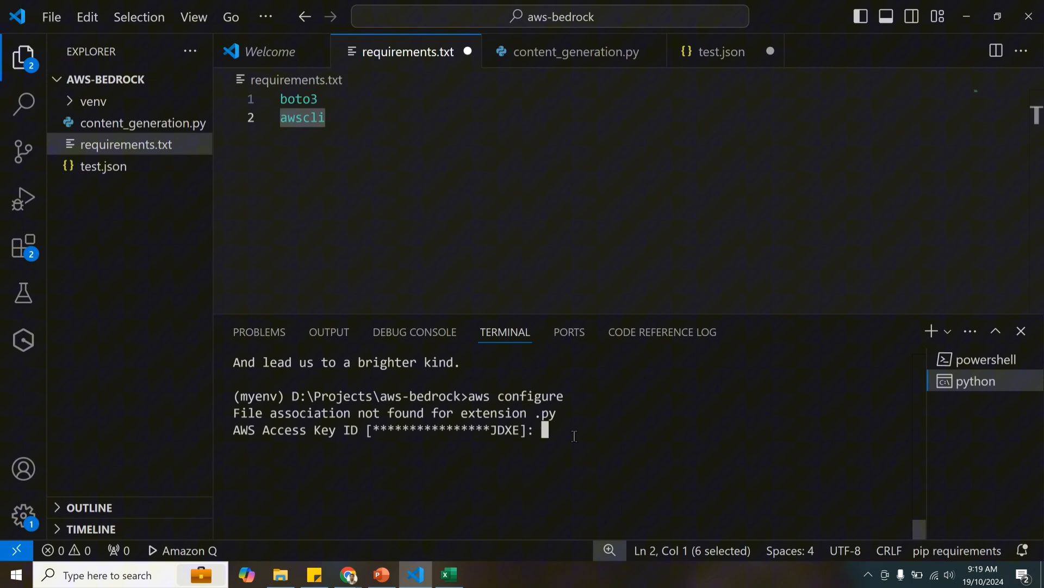
Close Document Recovery and paste the access key ID and secret key into aws configure.
left_click(448, 573)
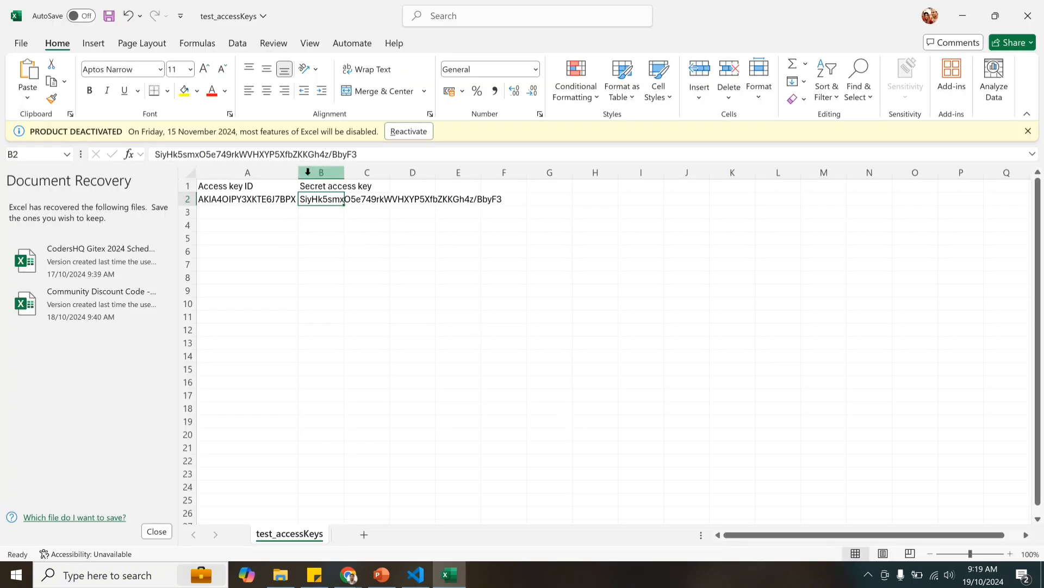
left_click(247, 198)
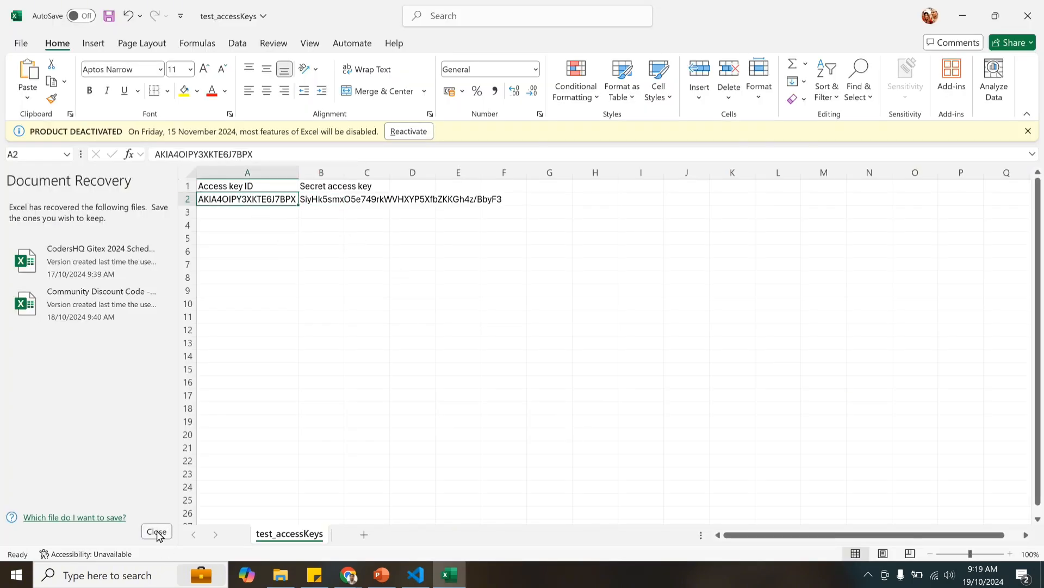
left_click(156, 532)
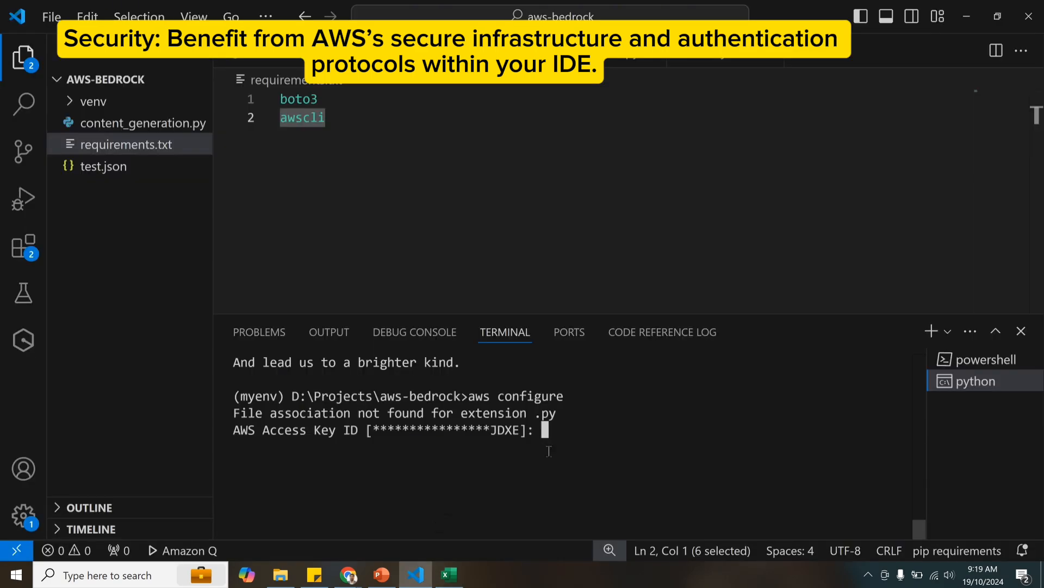
left_click(448, 574)
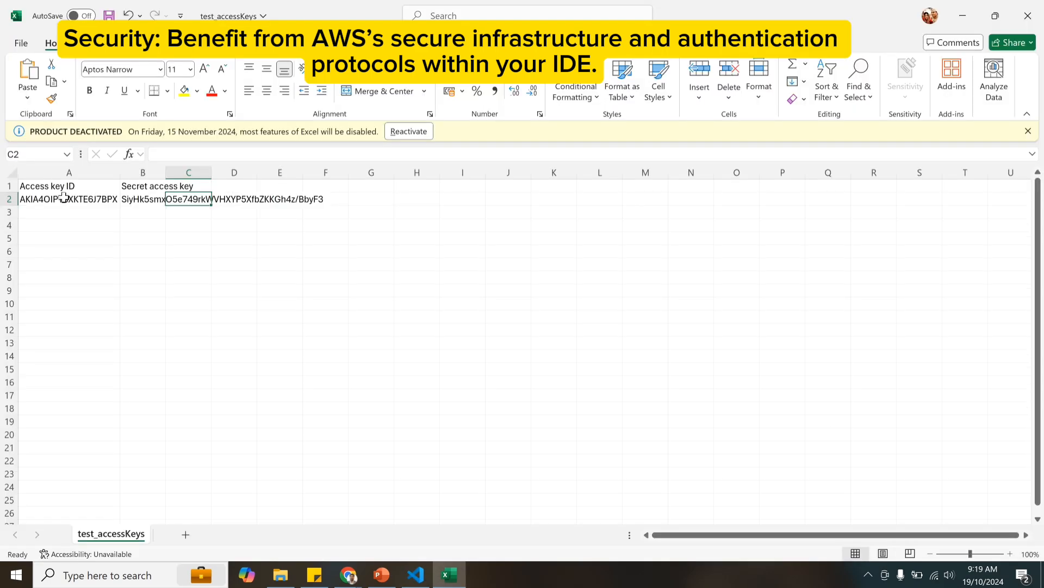
left_click(415, 574)
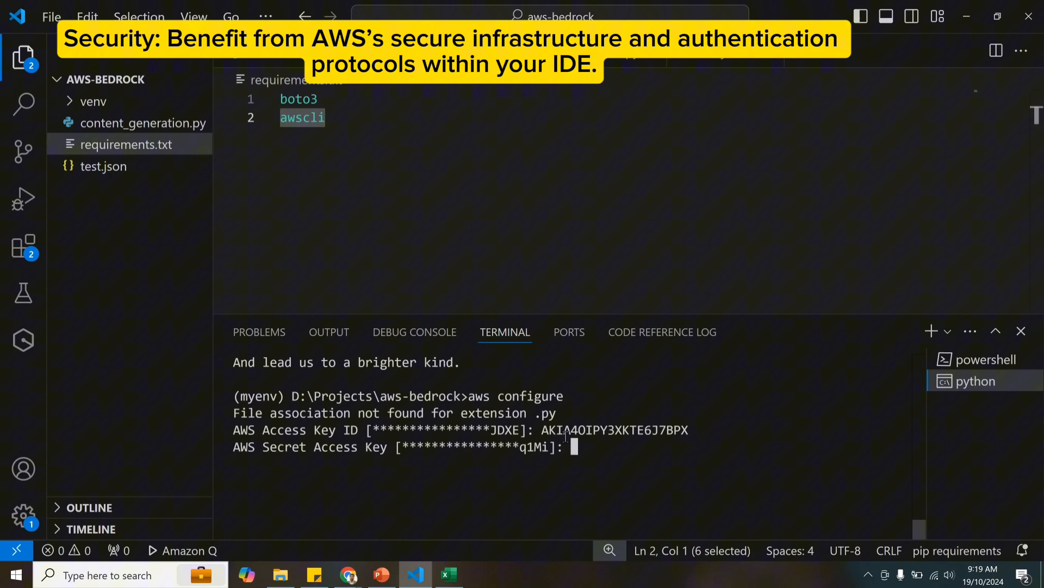
left_click(448, 574)
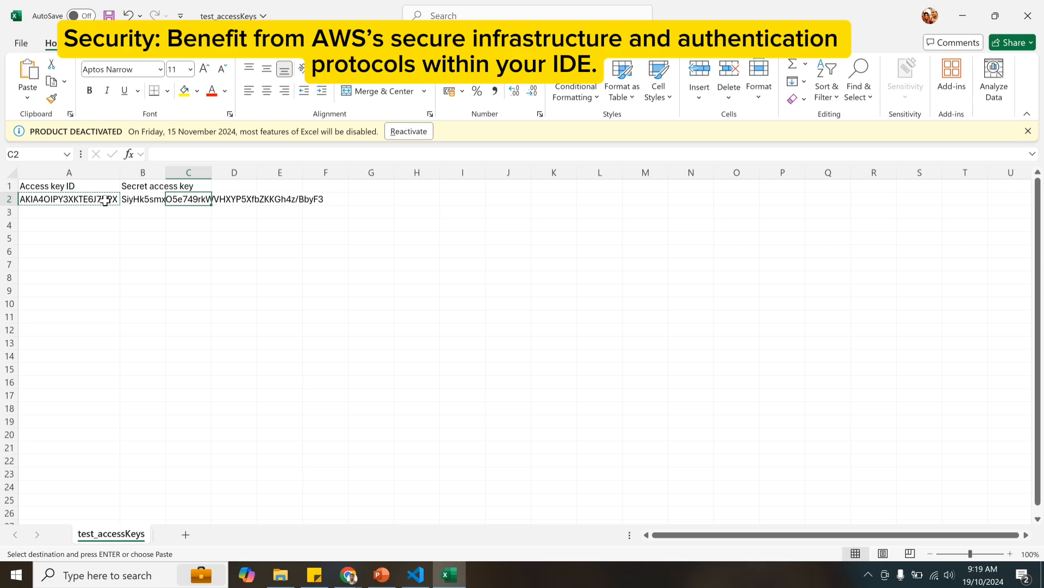
left_click(142, 199)
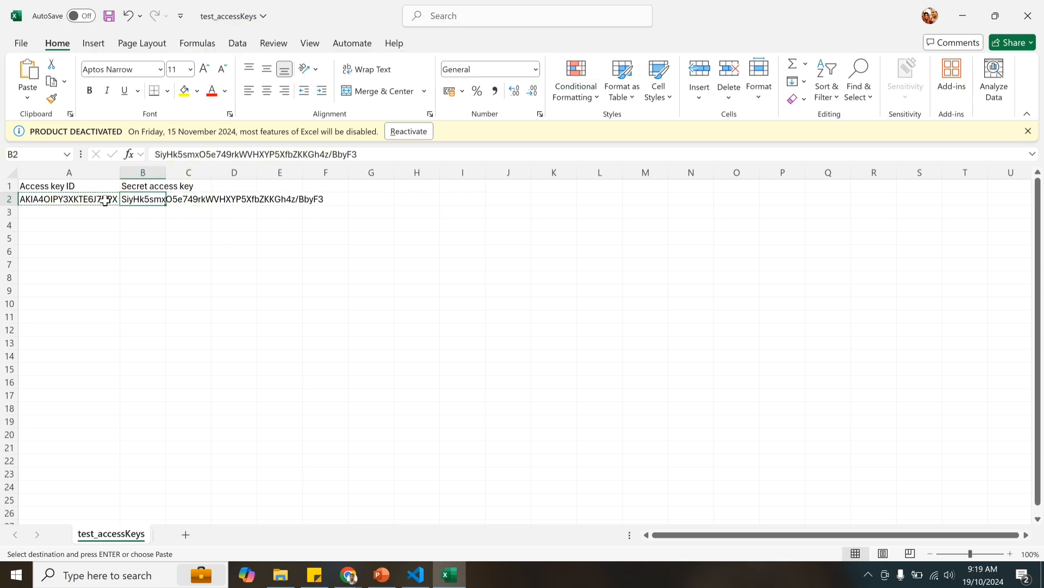
left_click(415, 574)
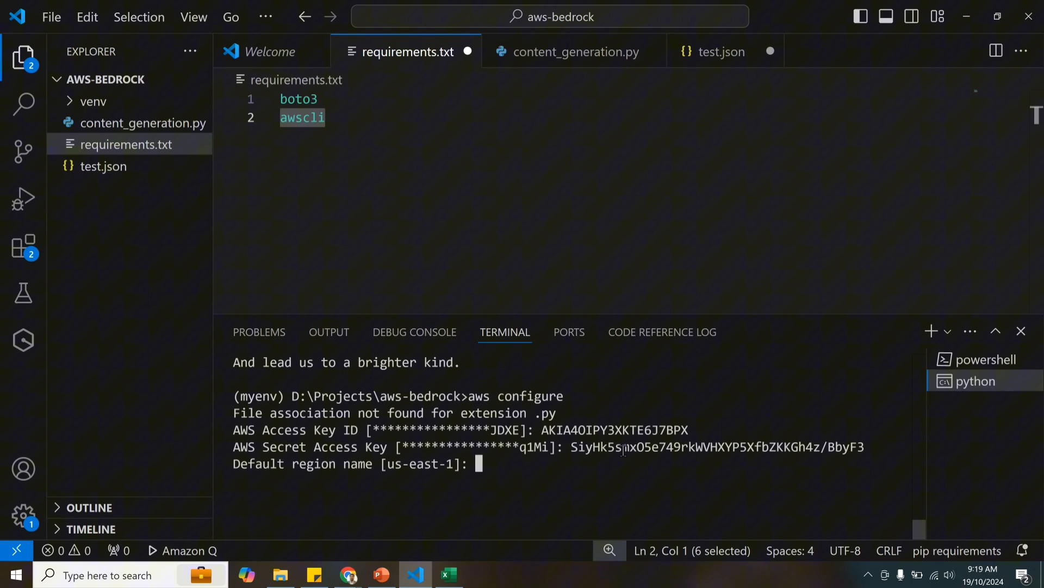
Enter us-east-1 as default region and json as output format.
type("us")
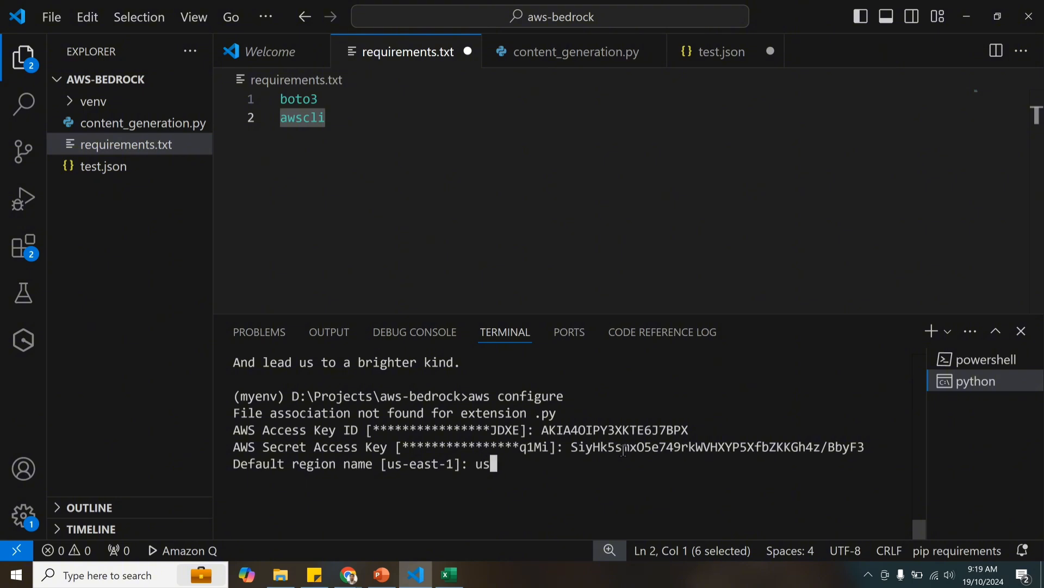
type("-eat")
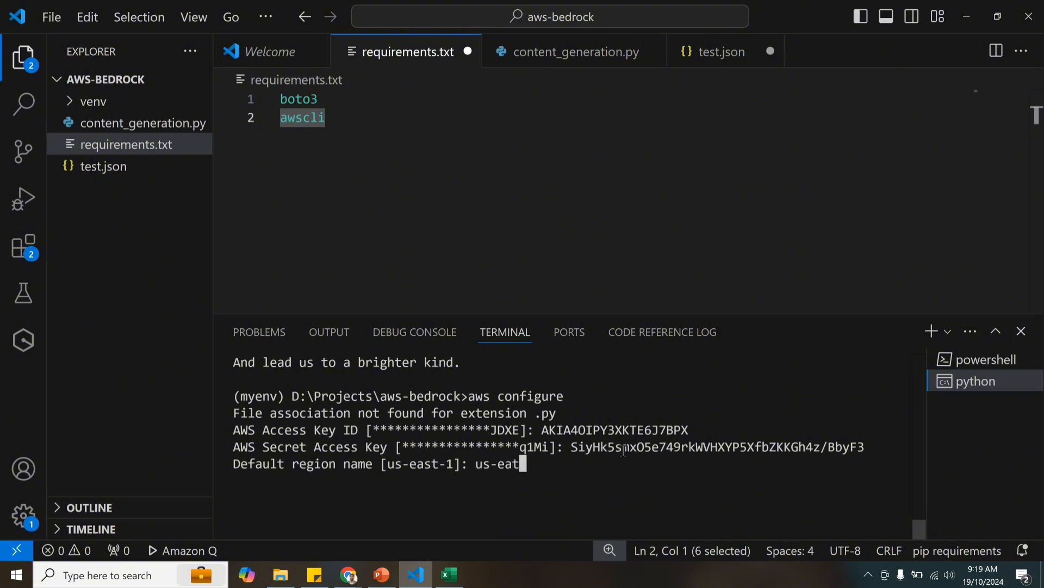
key("Enter")
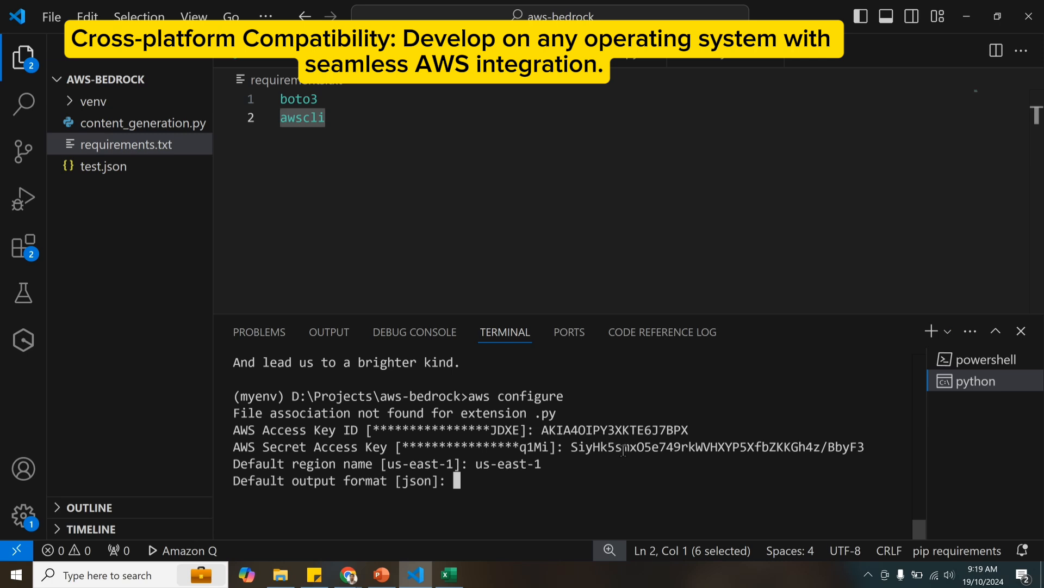
type("j")
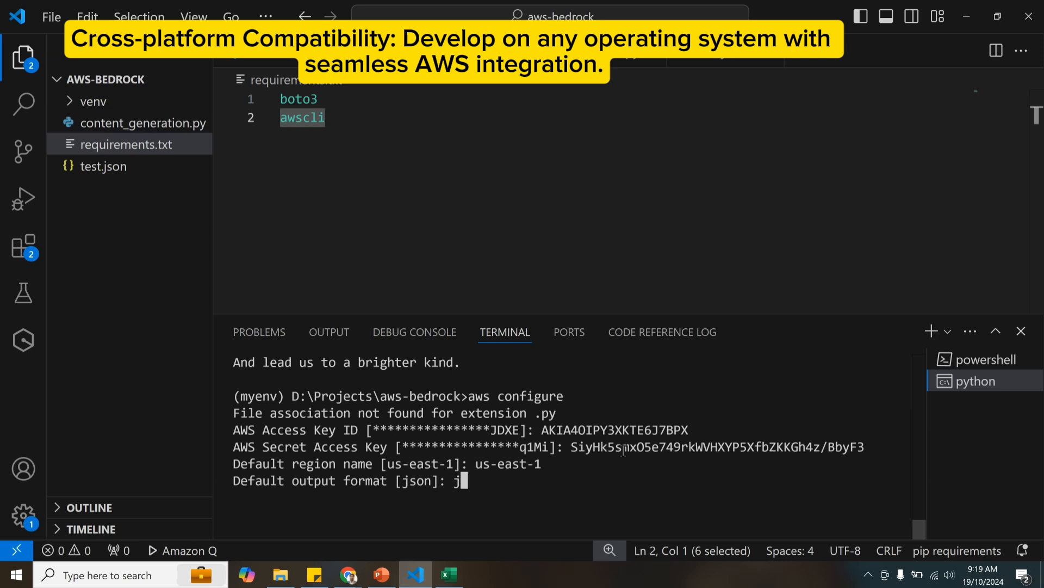
type("son")
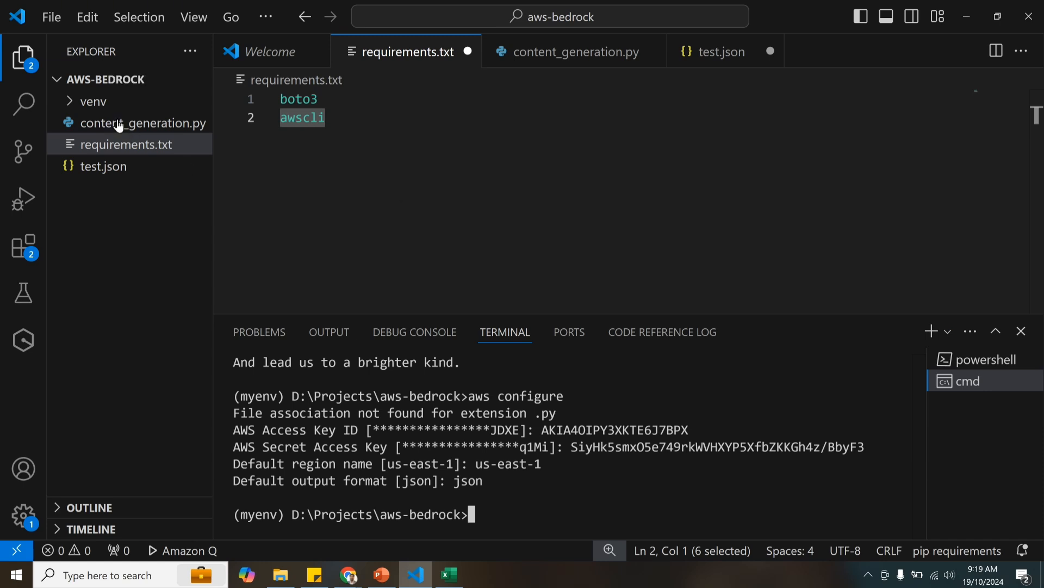
mouse_move(104, 129)
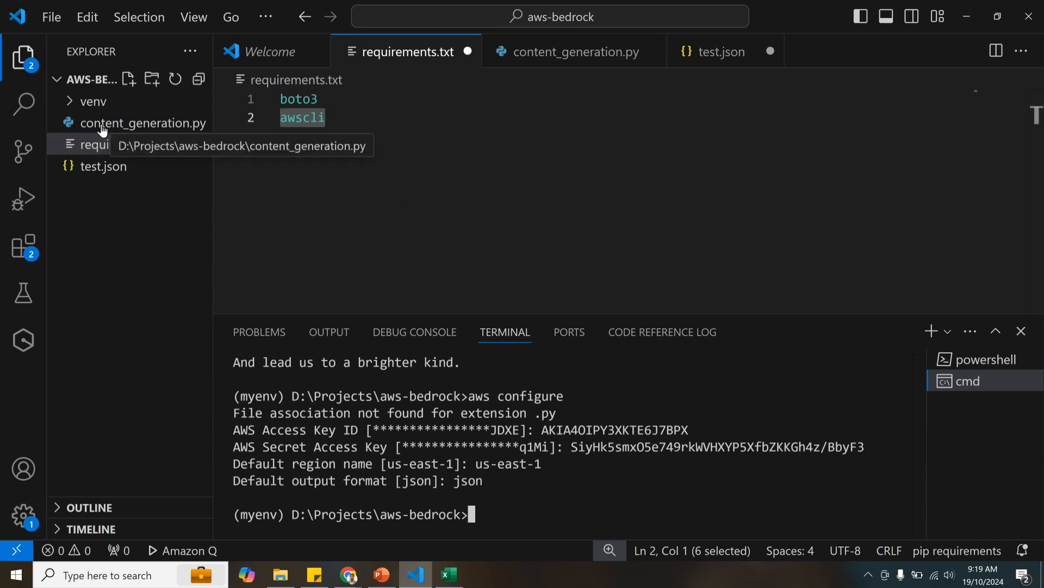
Open content_generation.py from the Explorer sidebar.
left_click(144, 123)
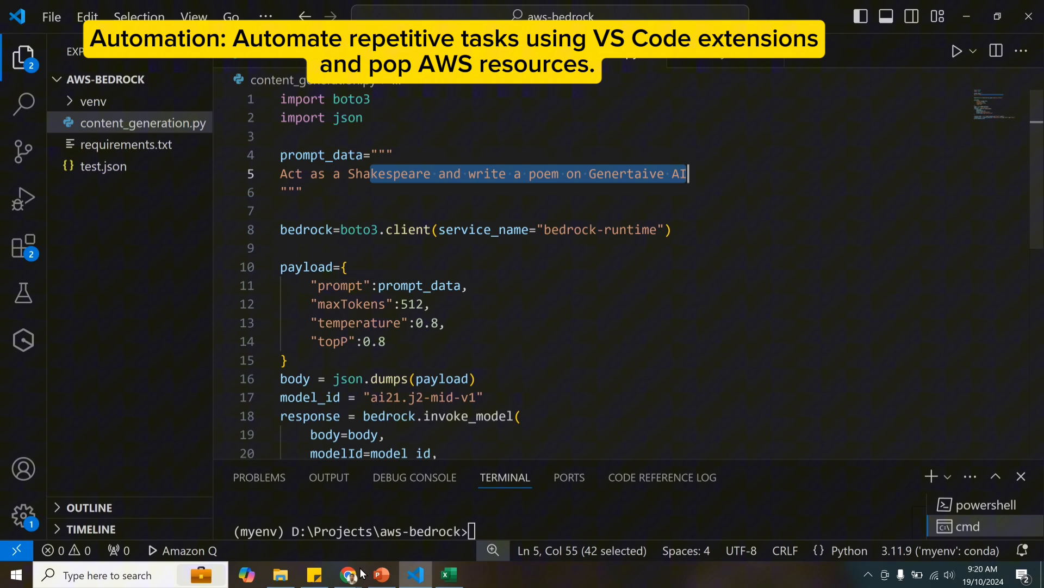
Search the AWS console for 'bedro' and open the Amazon Bedrock service.
left_click(347, 574)
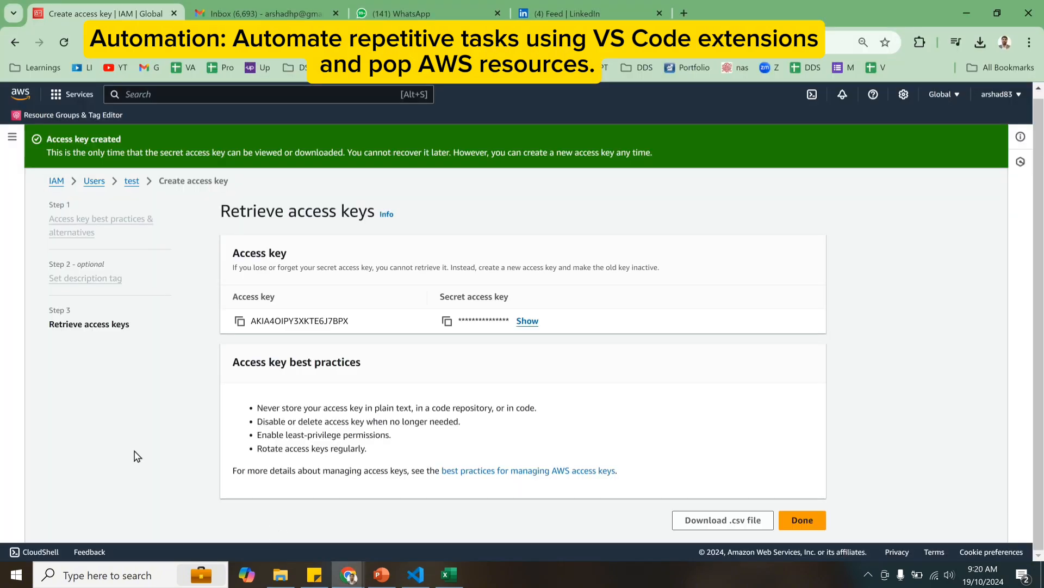
left_click(211, 94)
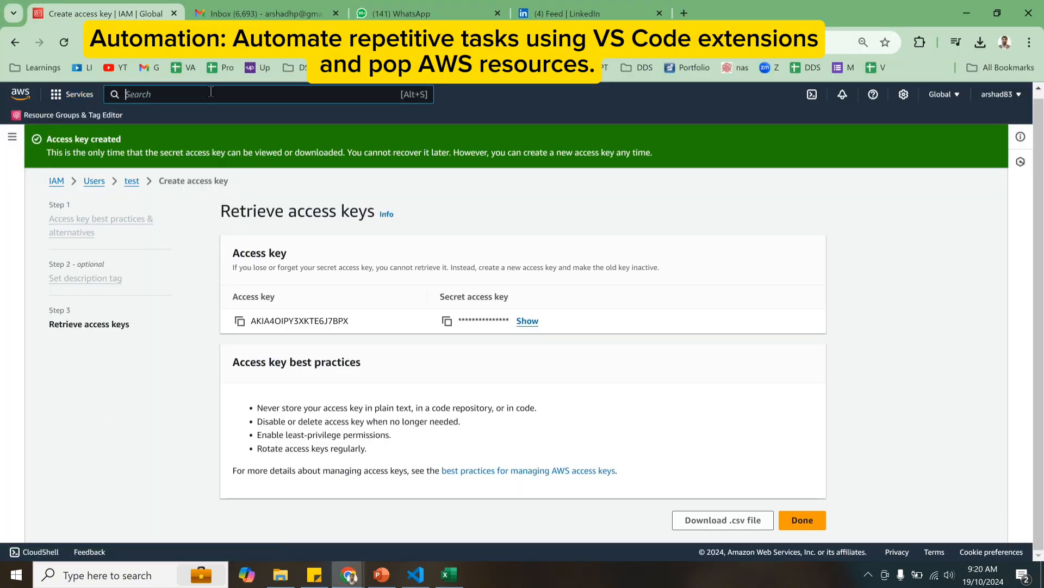
type("bedroscj")
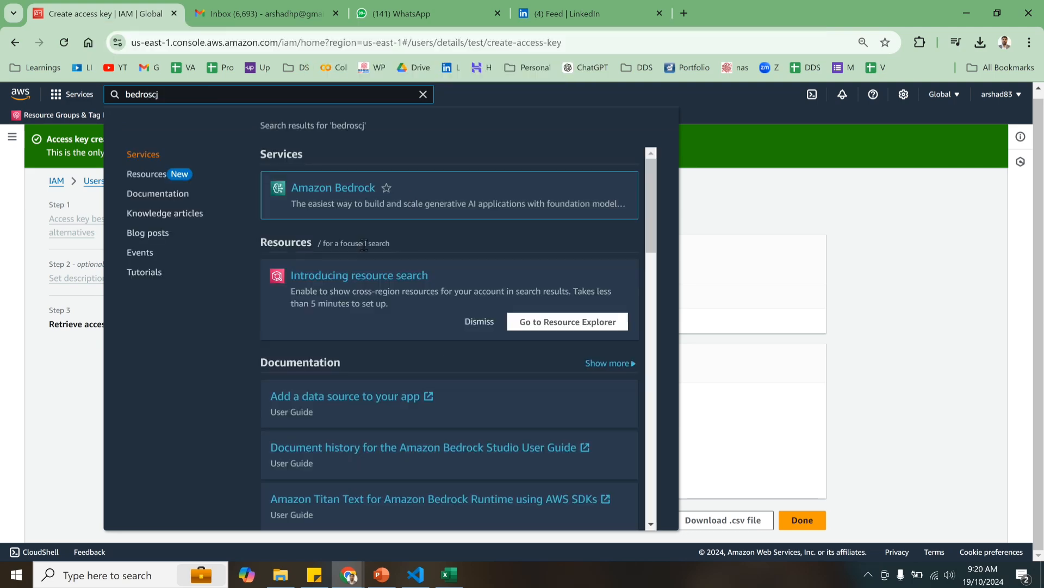
left_click(333, 187)
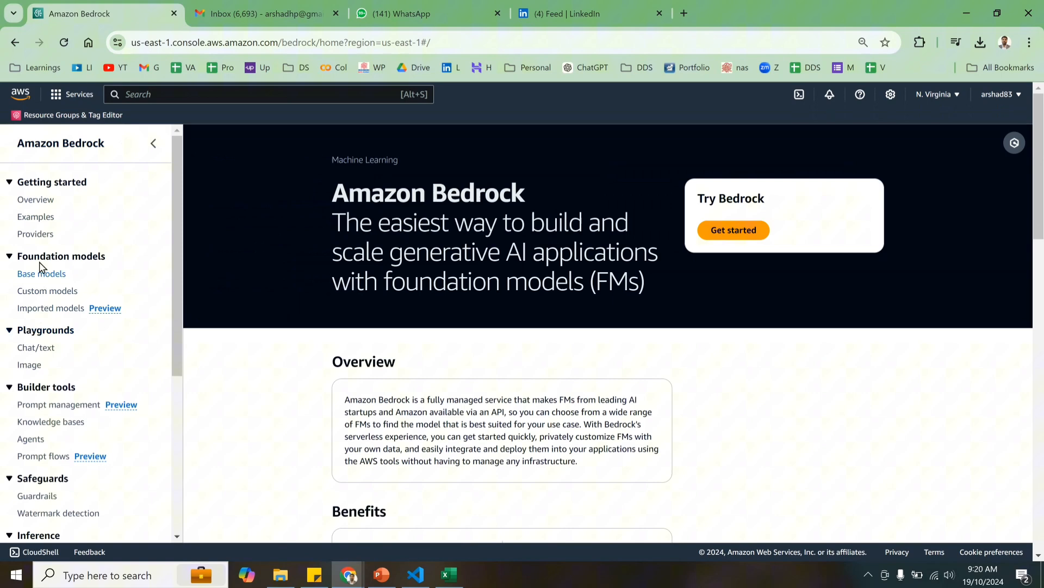
Open Bedrock's Examples, pick the Advanced Q&A with Citation card, and scroll its code.
left_click(36, 216)
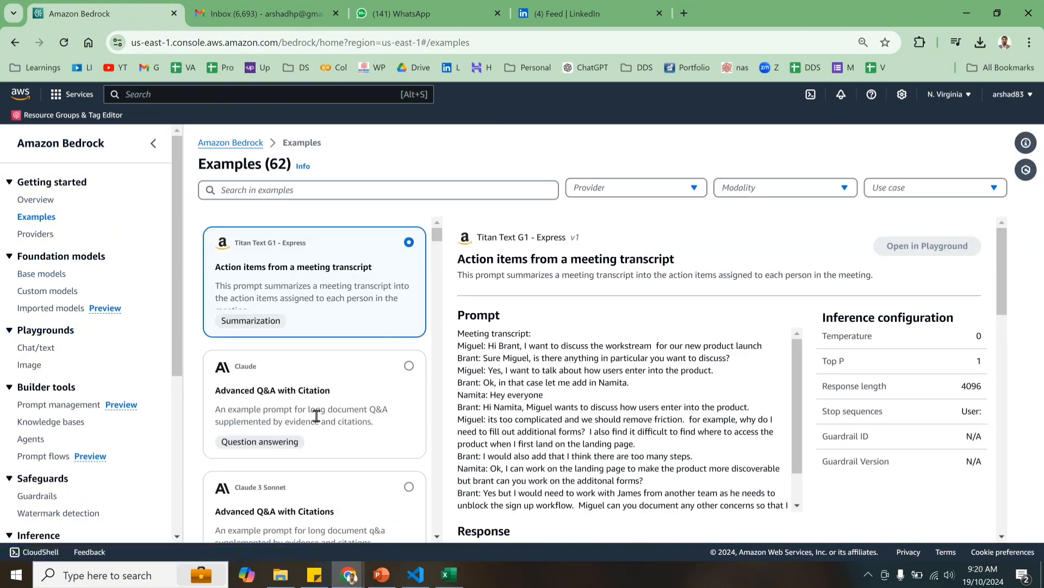
scroll("down", 3)
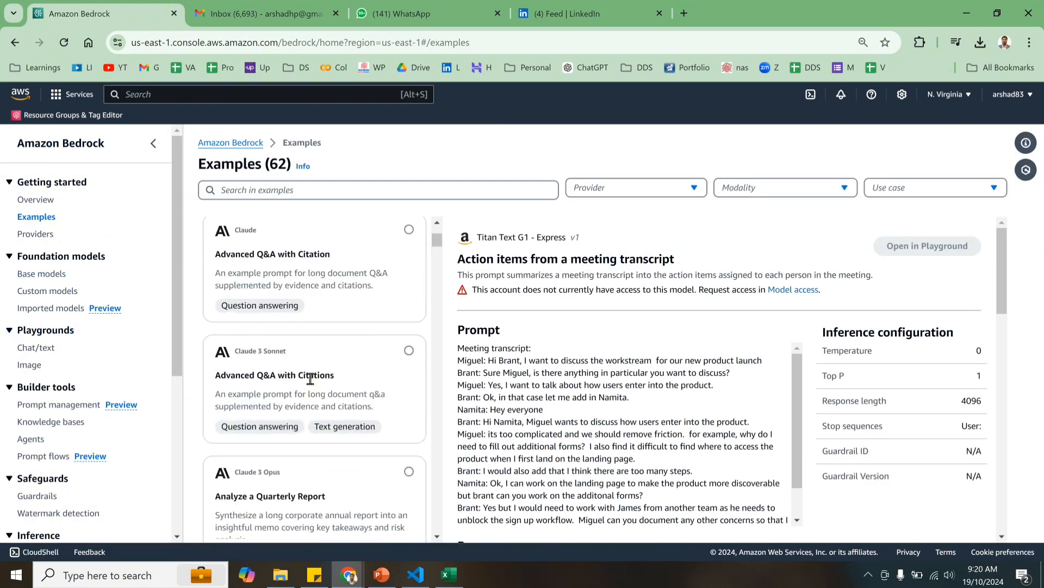
left_click(315, 269)
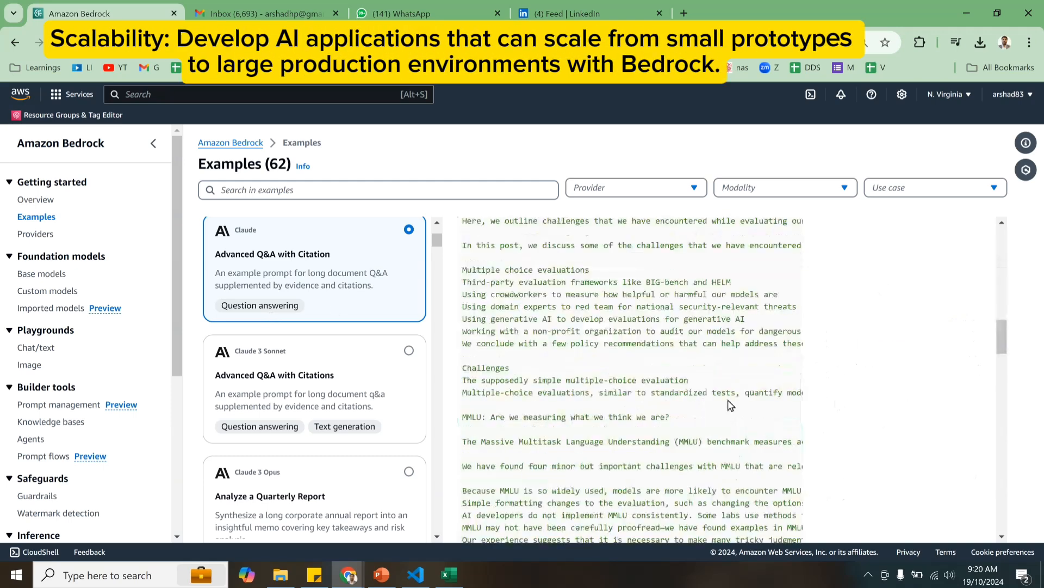
scroll("down", 3)
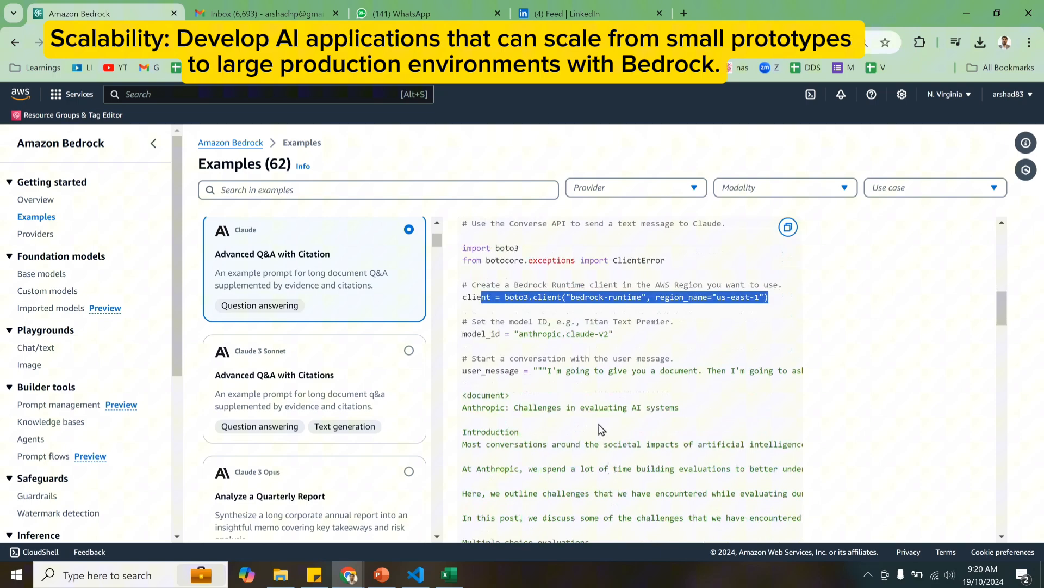
scroll("down", 3)
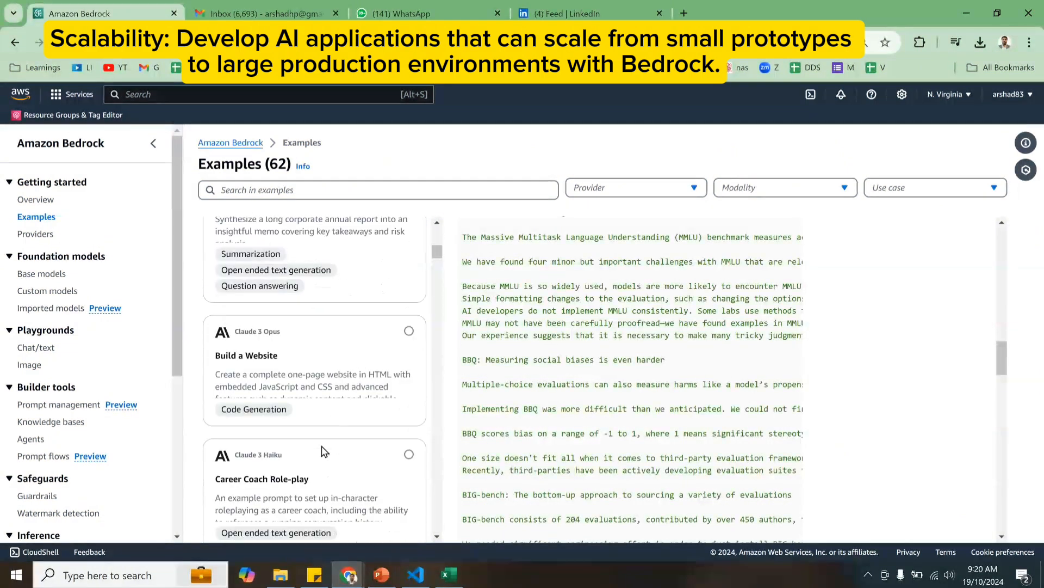
scroll("down", 3)
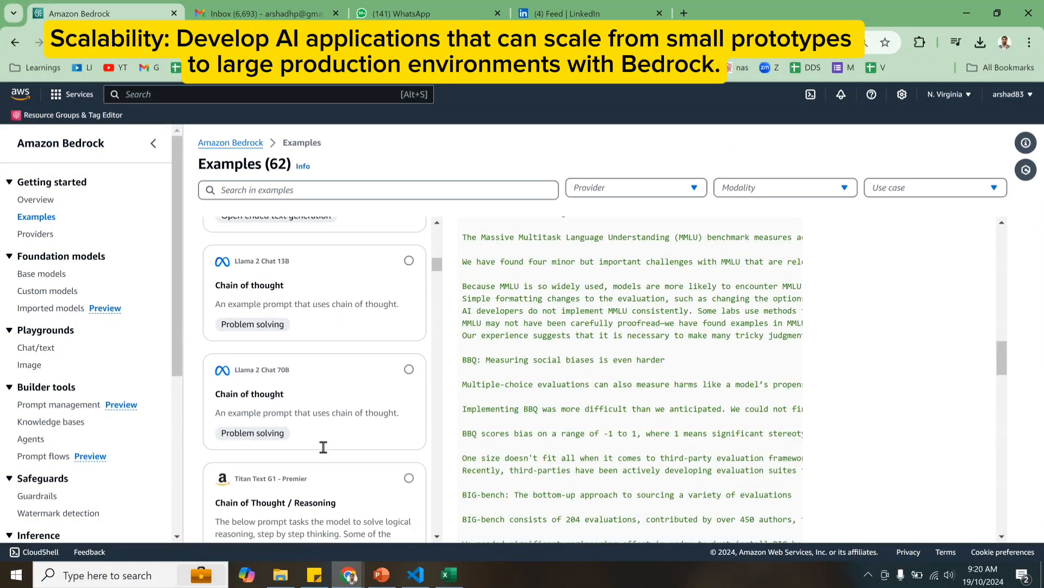
scroll("down", 3)
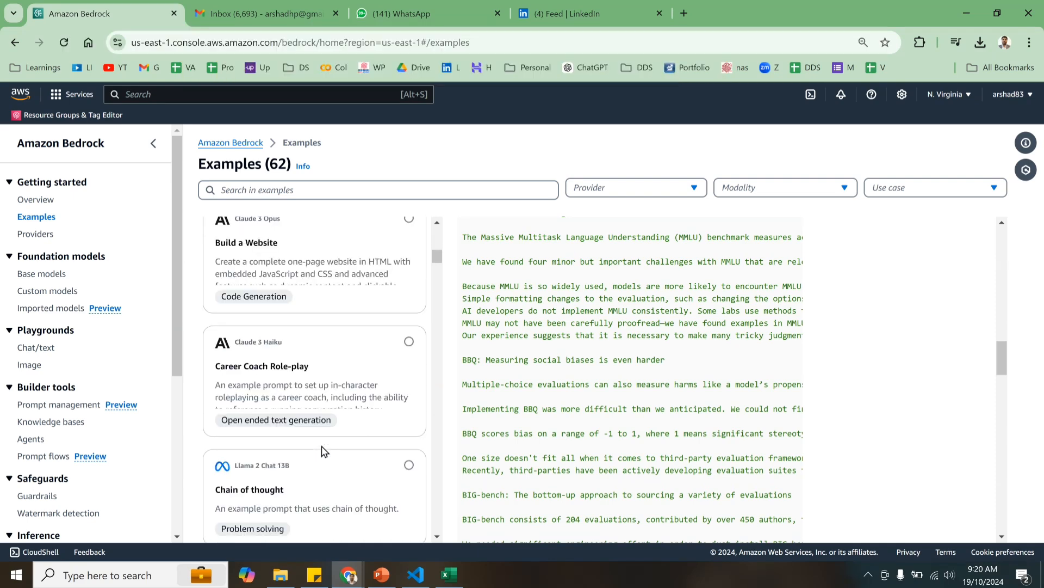
scroll("down", 3)
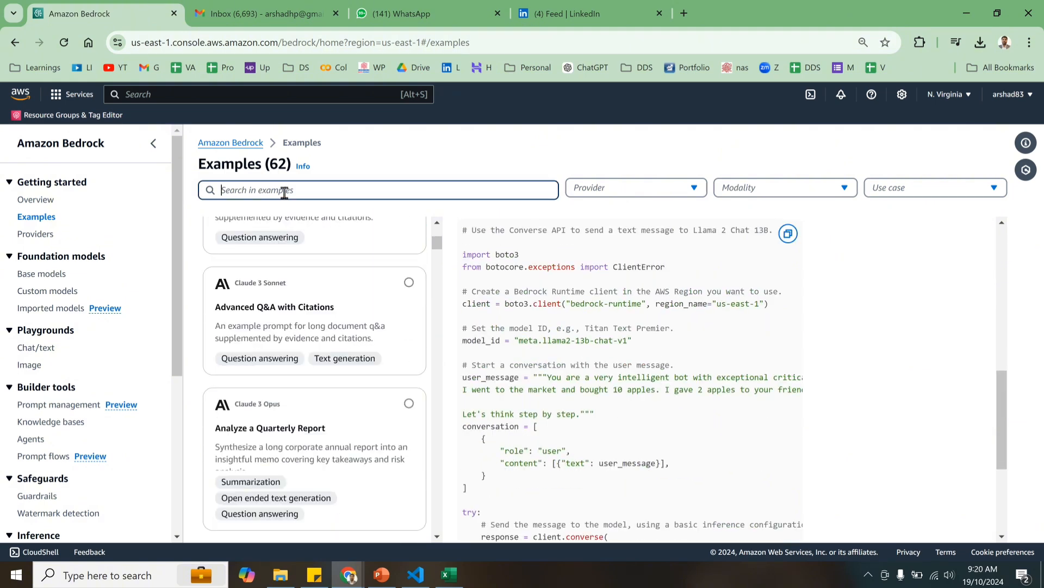
Filter Bedrock examples by 'content' and scroll through the six results.
type("content")
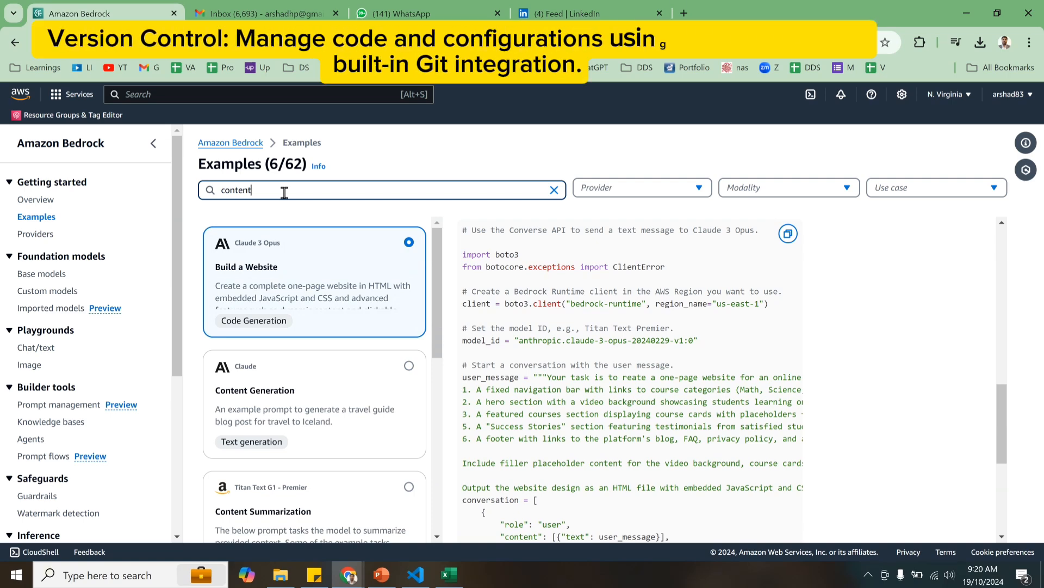
scroll("down", 3)
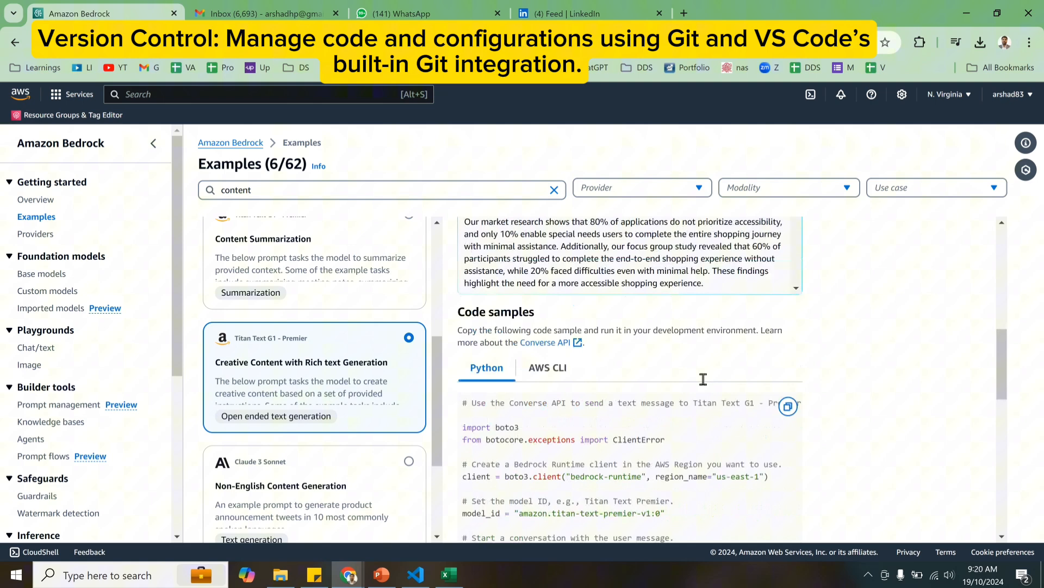
scroll("down", 3)
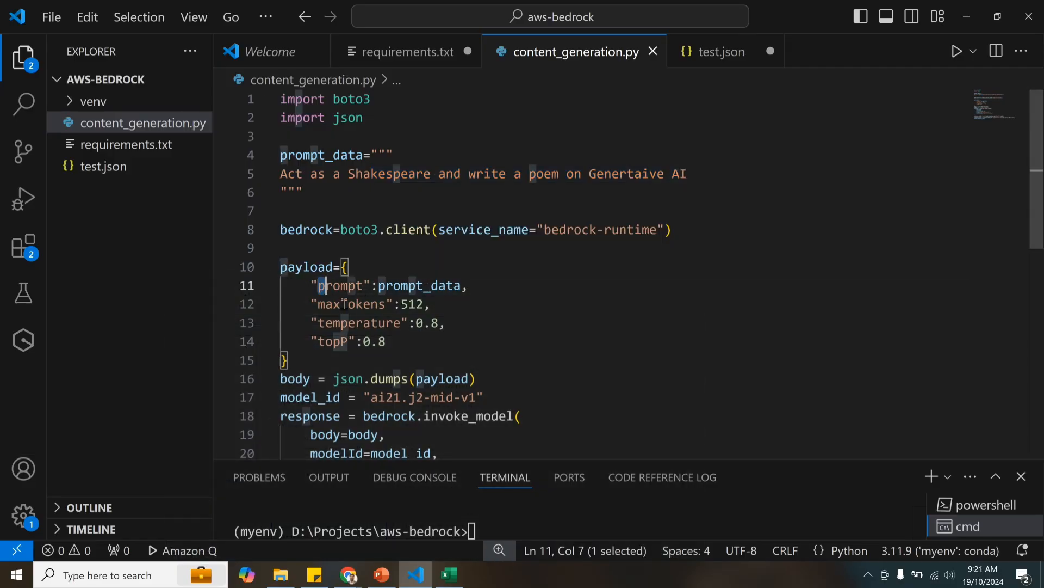
Highlight the invoke_model arguments in content_generation.py and scroll to the file's end.
left_click_drag(321, 285, 385, 342)
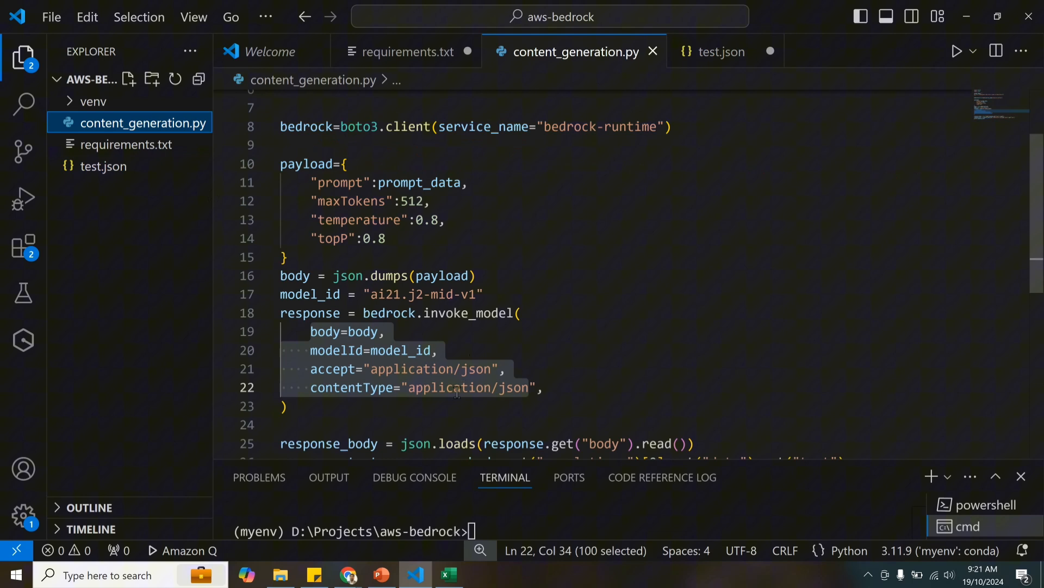
scroll("down", 3)
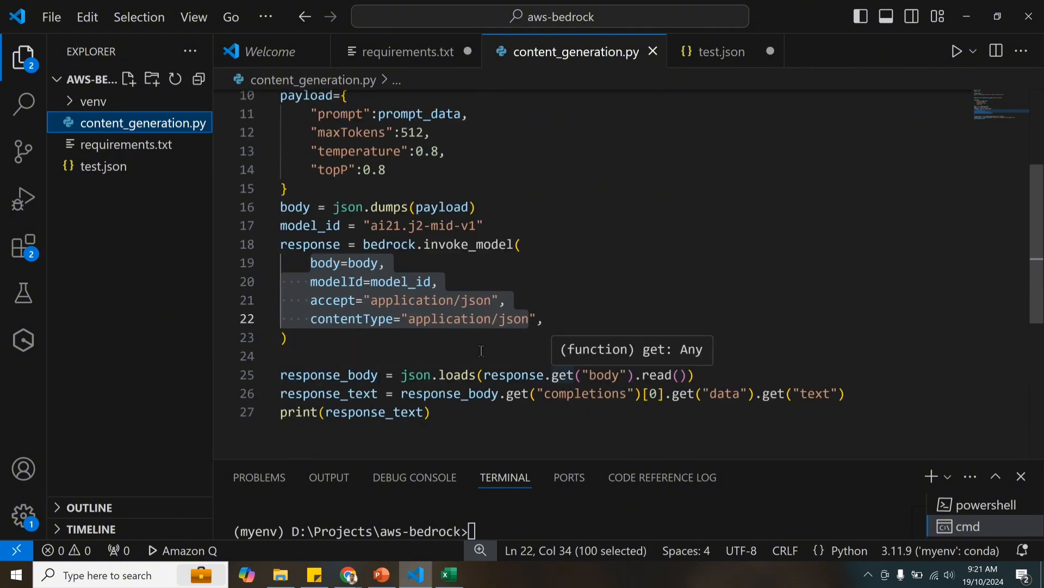
mouse_move(626, 268)
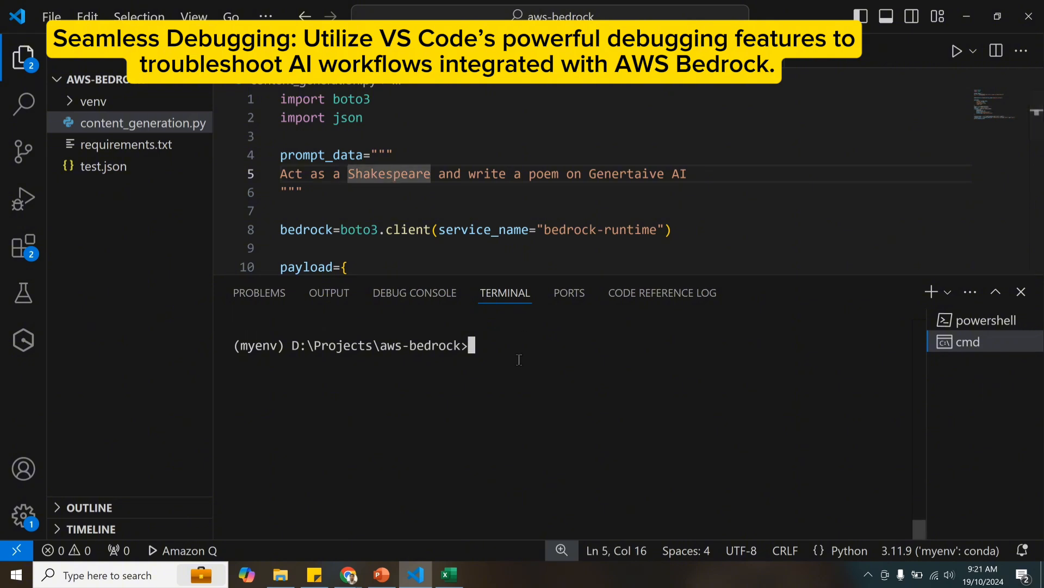
Type 'python content_generation.py' in the terminal, correcting the mistyped llama2 script name.
type("python")
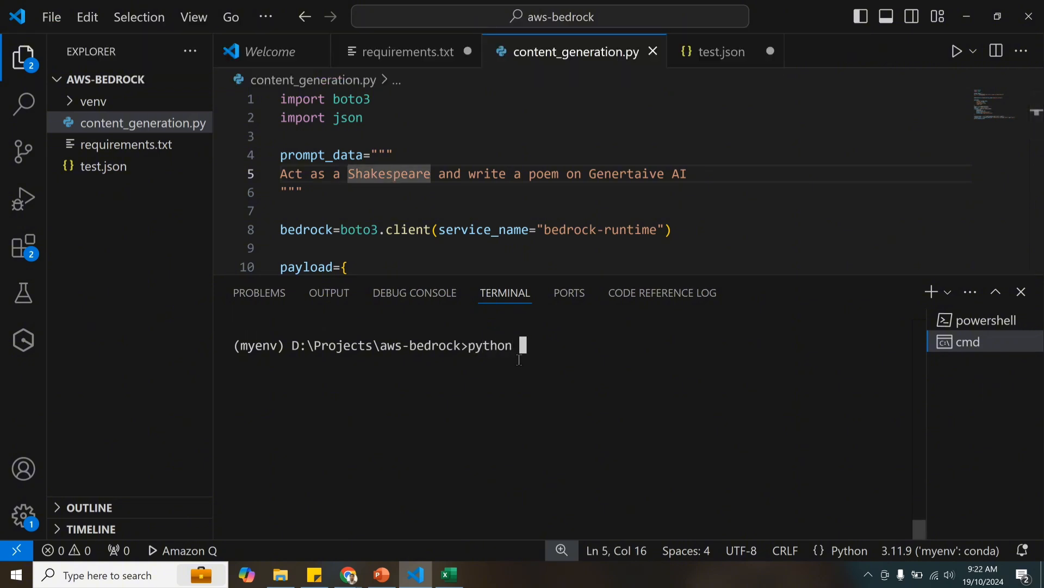
type("aws configure")
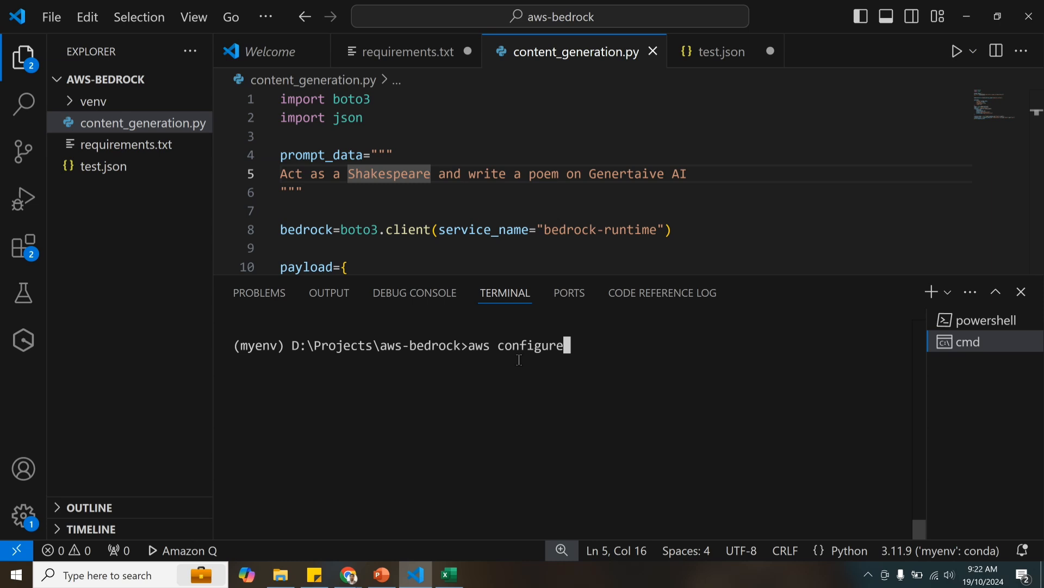
type("python llama2.")
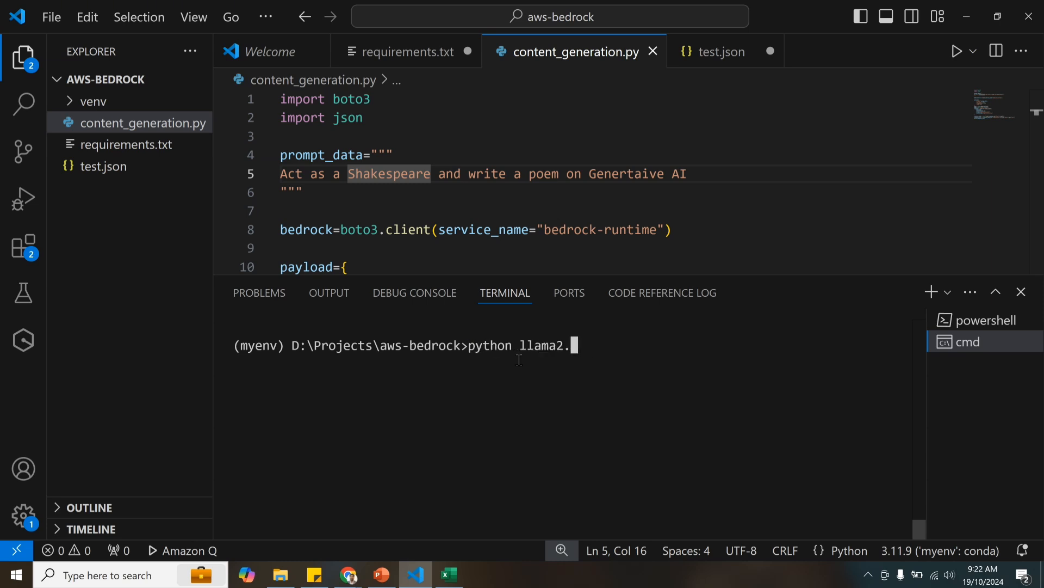
key("Backspace")
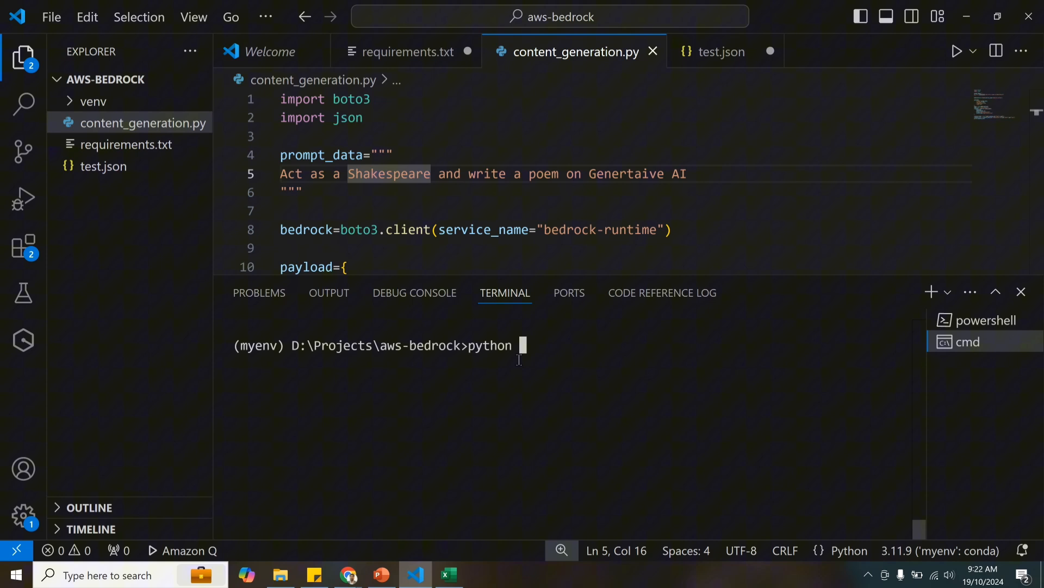
type("content_generation.py")
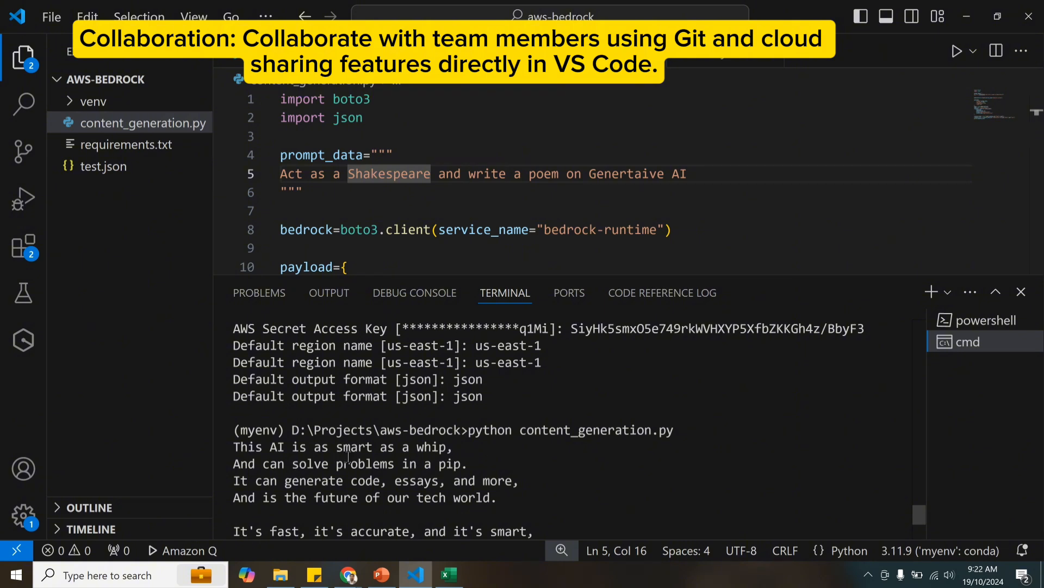
mouse_move(383, 480)
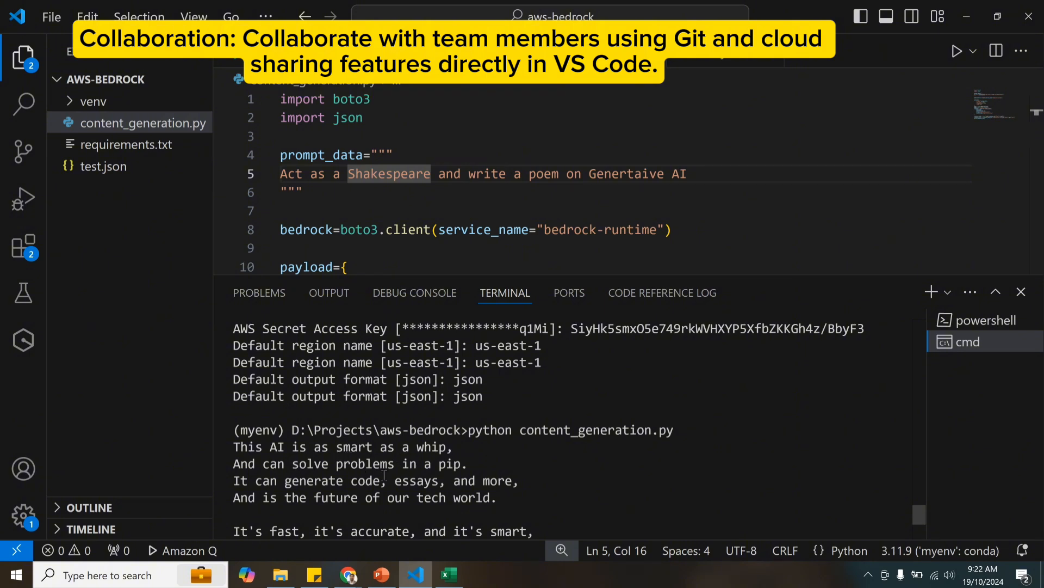